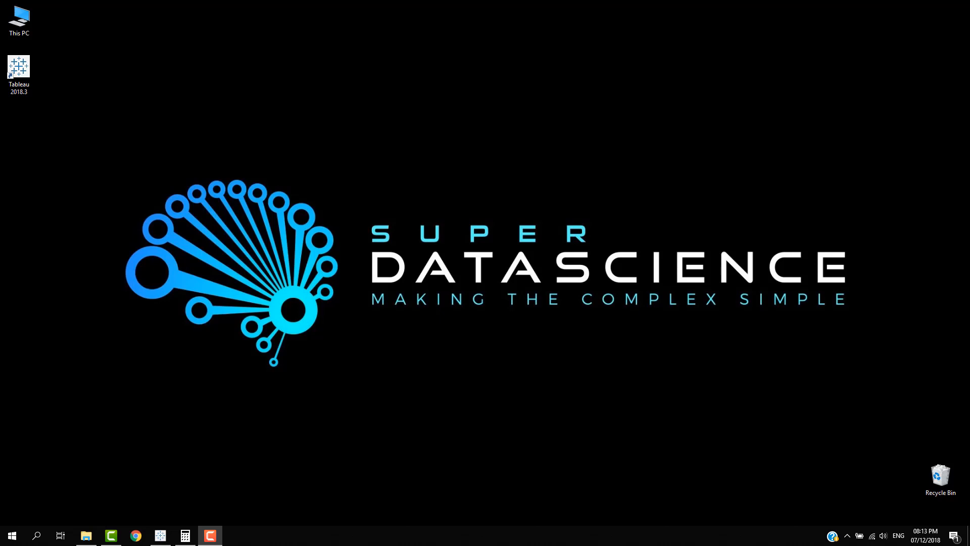
{"action": "mouse_move", "coordinate": [582, 449]}
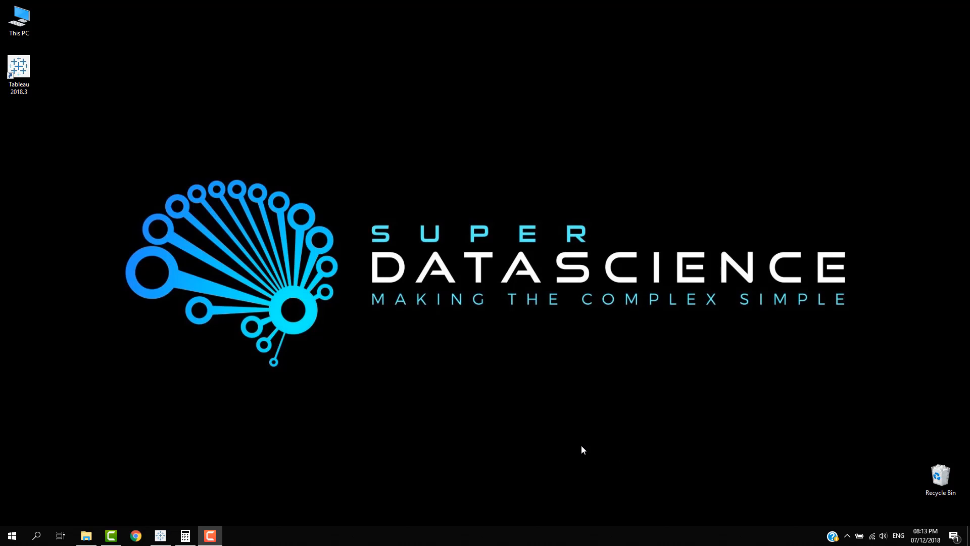
{"action": "mouse_move", "coordinate": [592, 432]}
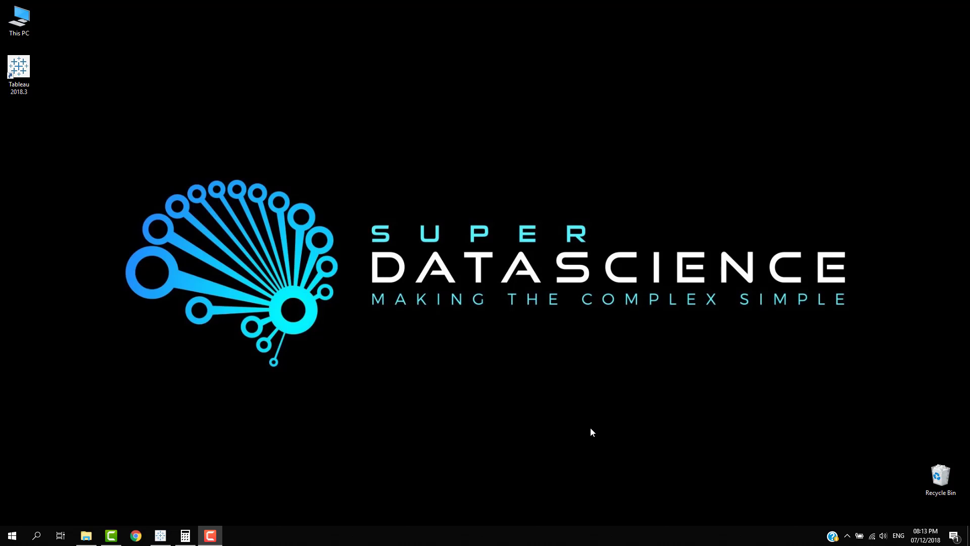
{"action": "mouse_move", "coordinate": [540, 427]}
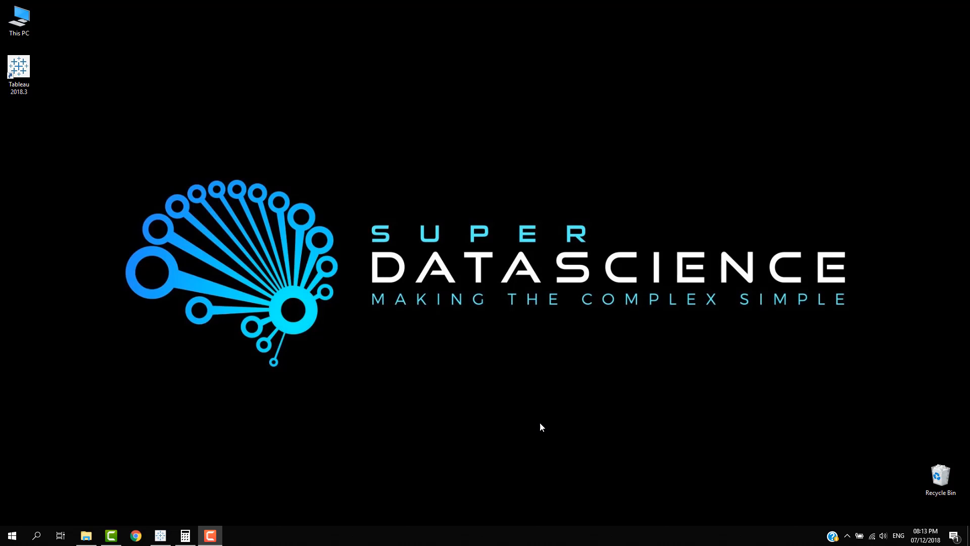
- Launch Tableau 2018.3 and let the workbook open on the Profit Dashboard
{"action": "left_click", "coordinate": [160, 536]}
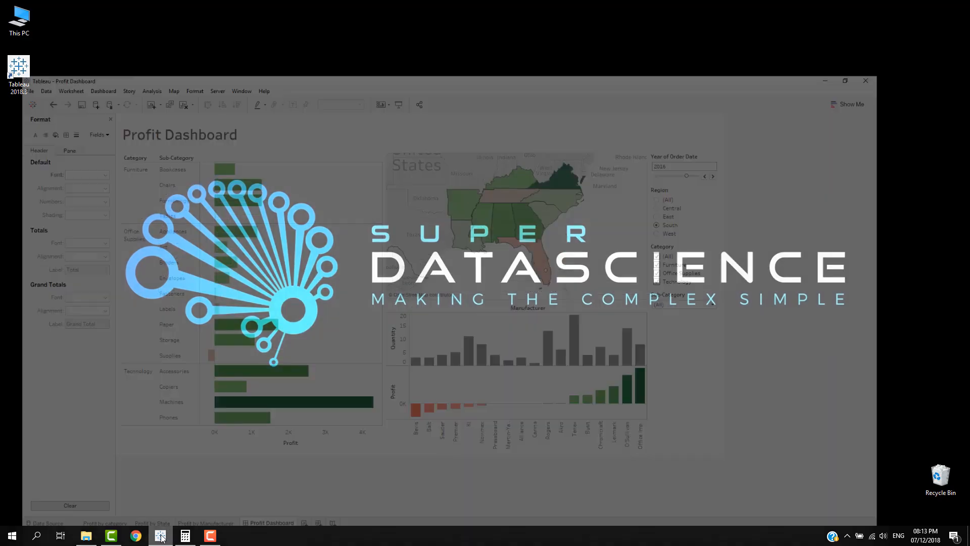
{"action": "left_click", "coordinate": [161, 535]}
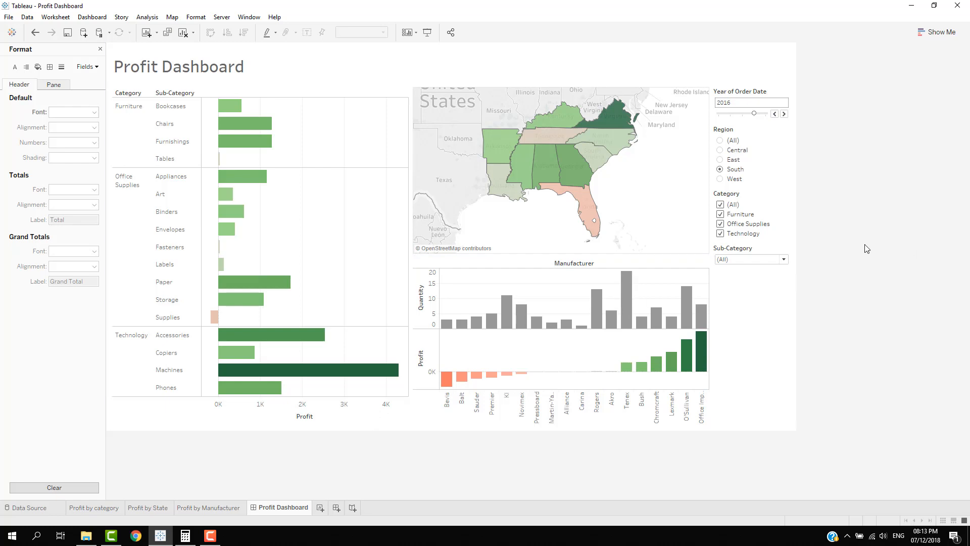
{"action": "mouse_move", "coordinate": [873, 289]}
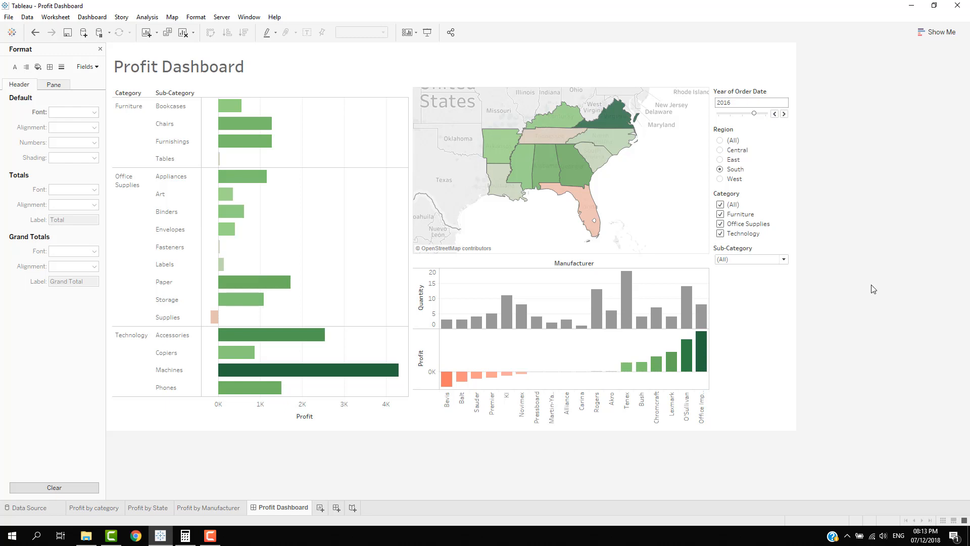
{"action": "mouse_move", "coordinate": [878, 340]}
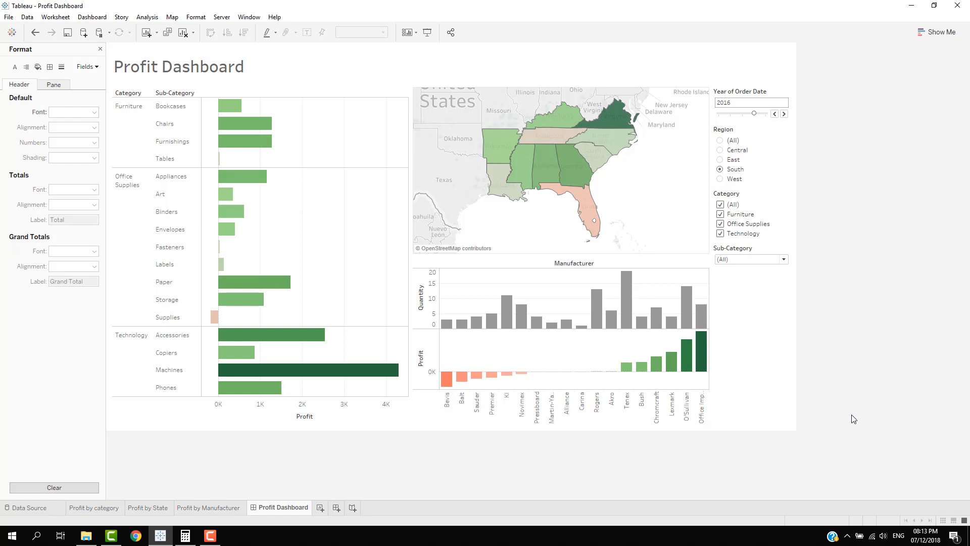
{"action": "mouse_move", "coordinate": [867, 406]}
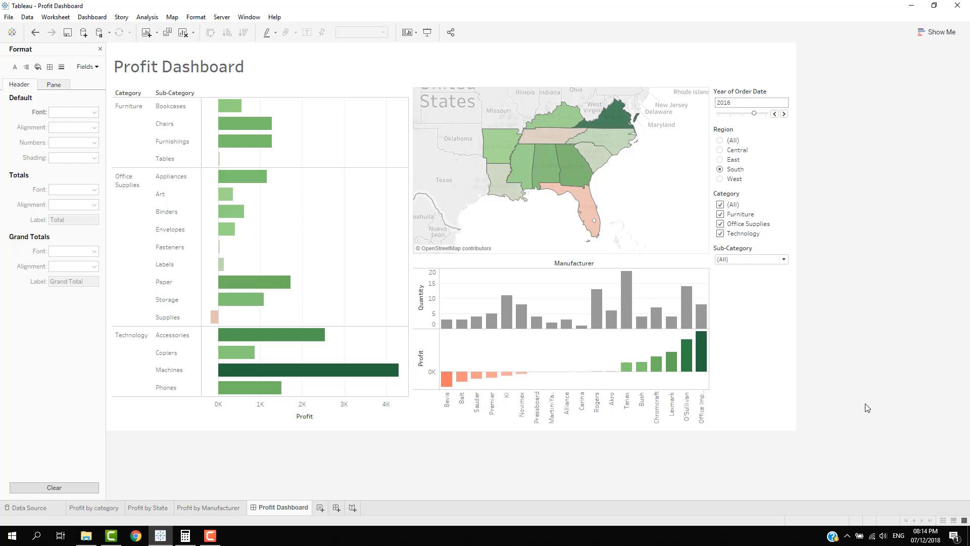
{"action": "mouse_move", "coordinate": [858, 330]}
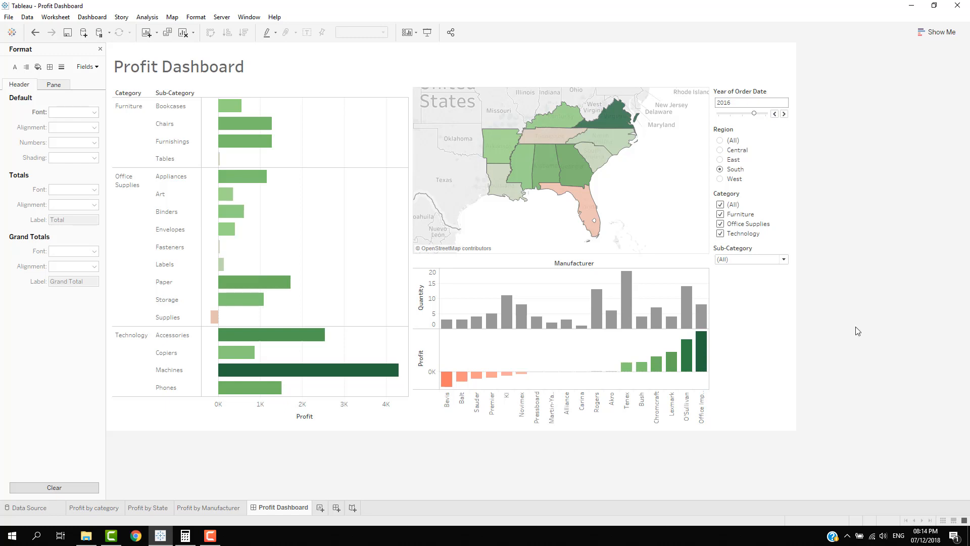
{"action": "mouse_move", "coordinate": [667, 463]}
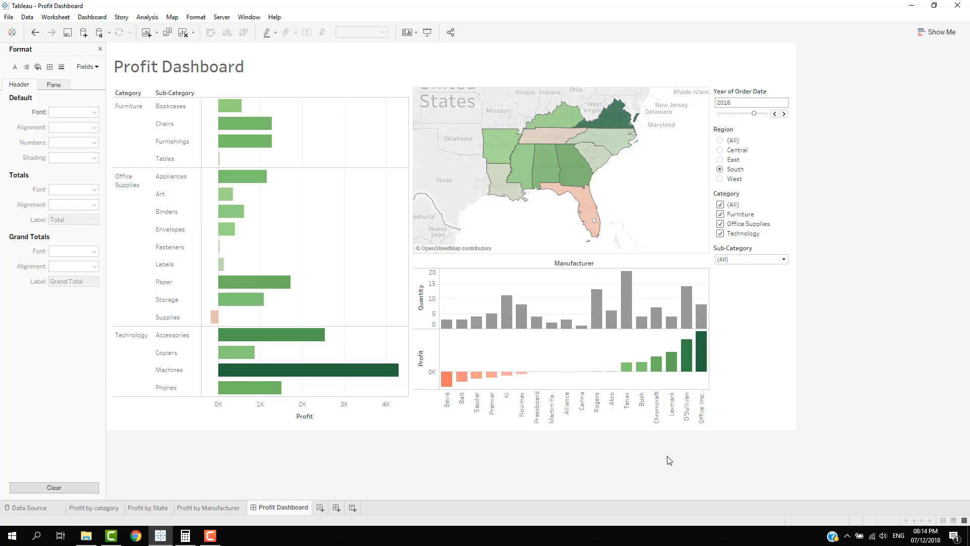
{"action": "mouse_move", "coordinate": [526, 470]}
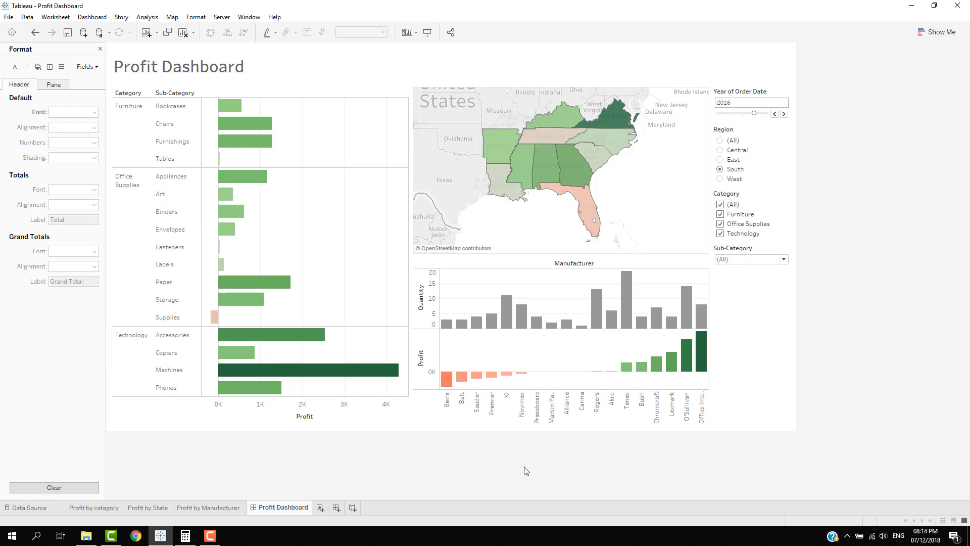
- Start a new worksheet plotting total Sales, split into one row per Manufacturer
{"action": "left_click", "coordinate": [320, 507]}
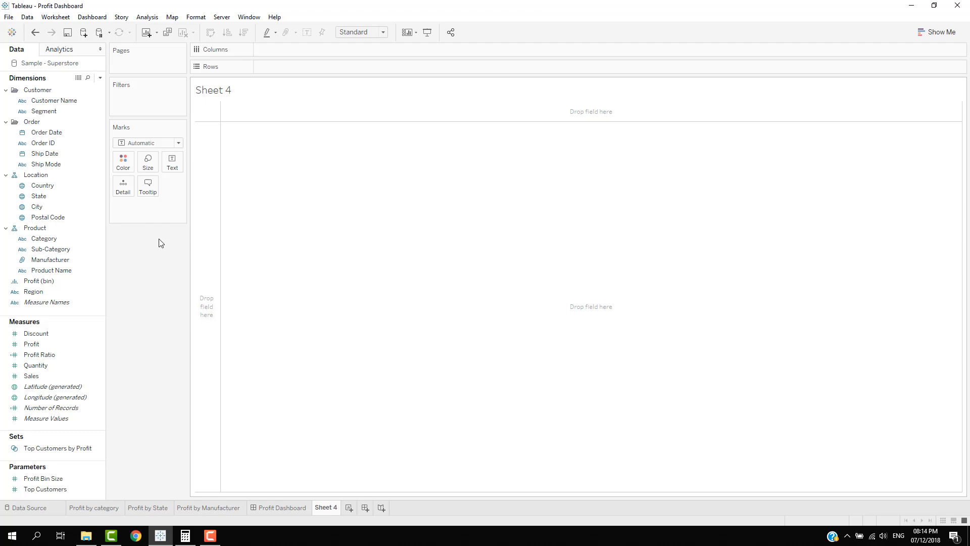
{"action": "left_click", "coordinate": [50, 248]}
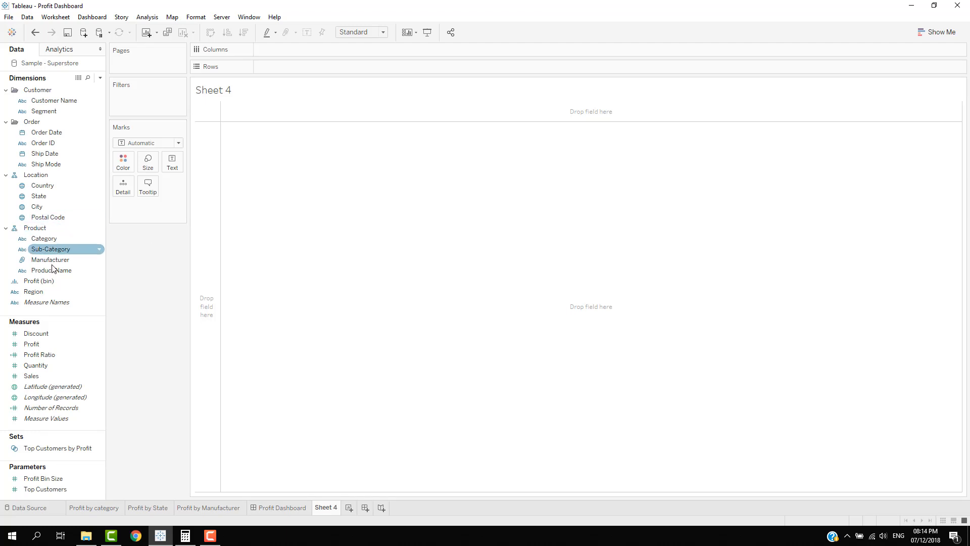
{"action": "left_click", "coordinate": [37, 206]}
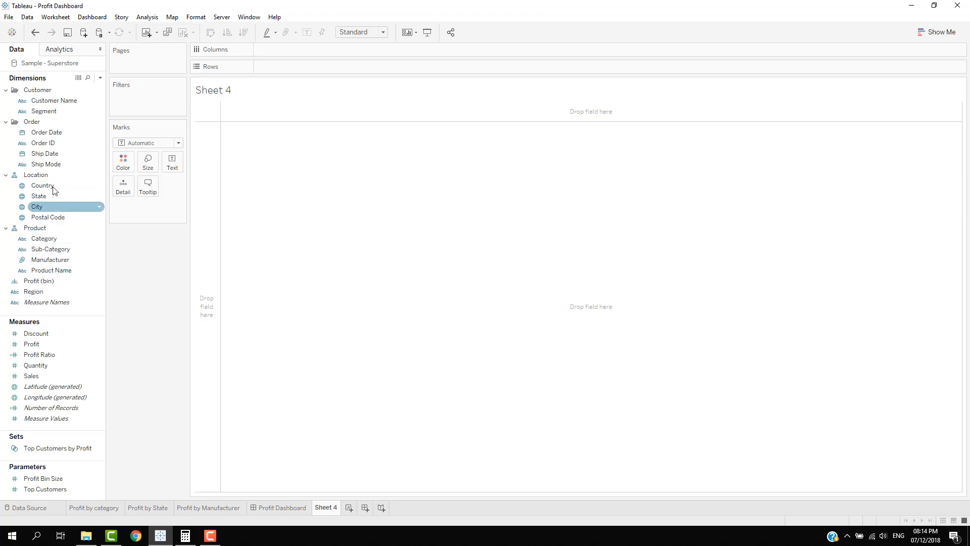
{"action": "left_click", "coordinate": [30, 375]}
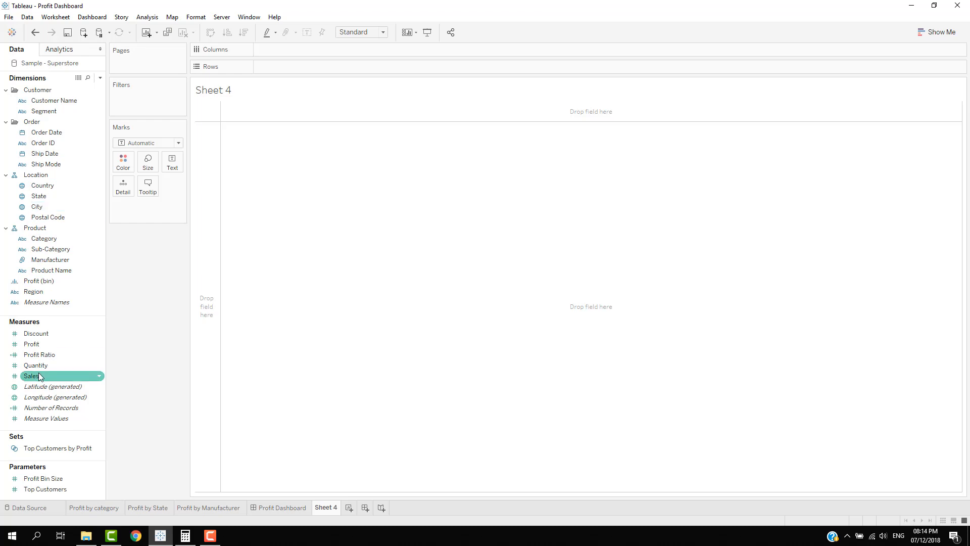
{"action": "left_click_drag", "start_coordinate": [32, 376], "coordinate": [291, 67]}
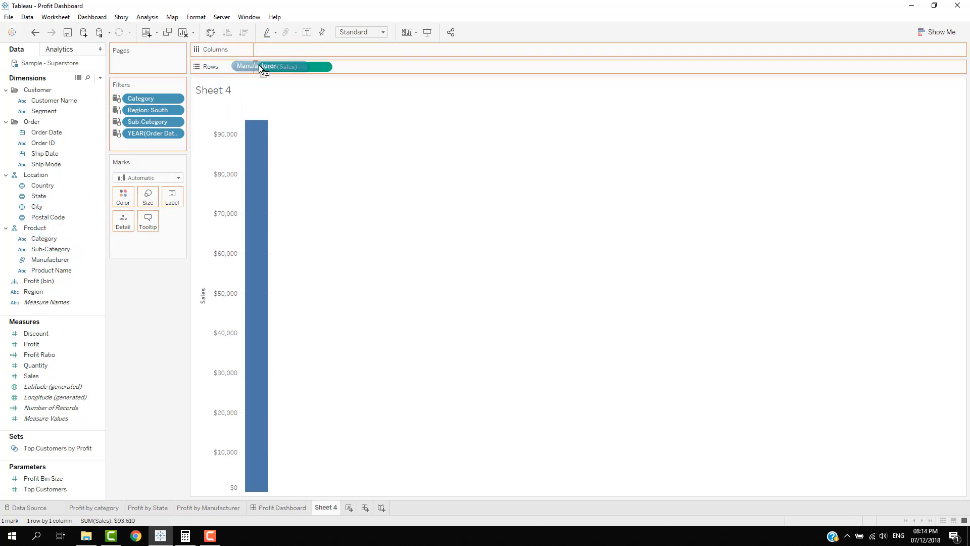
{"action": "left_click_drag", "start_coordinate": [260, 67], "coordinate": [291, 67]}
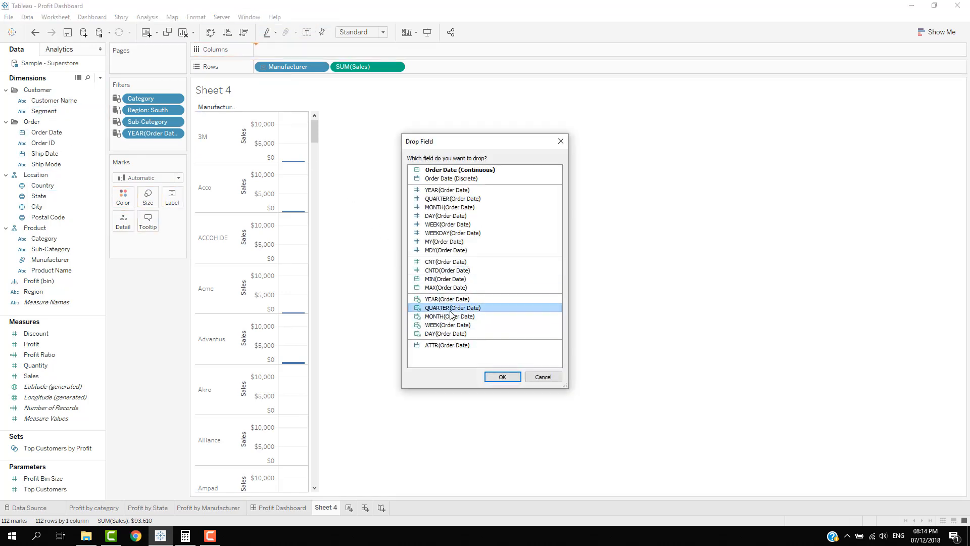
- Plot each manufacturer's sales across continuous QUARTER(Order Date)
{"action": "left_click", "coordinate": [502, 376]}
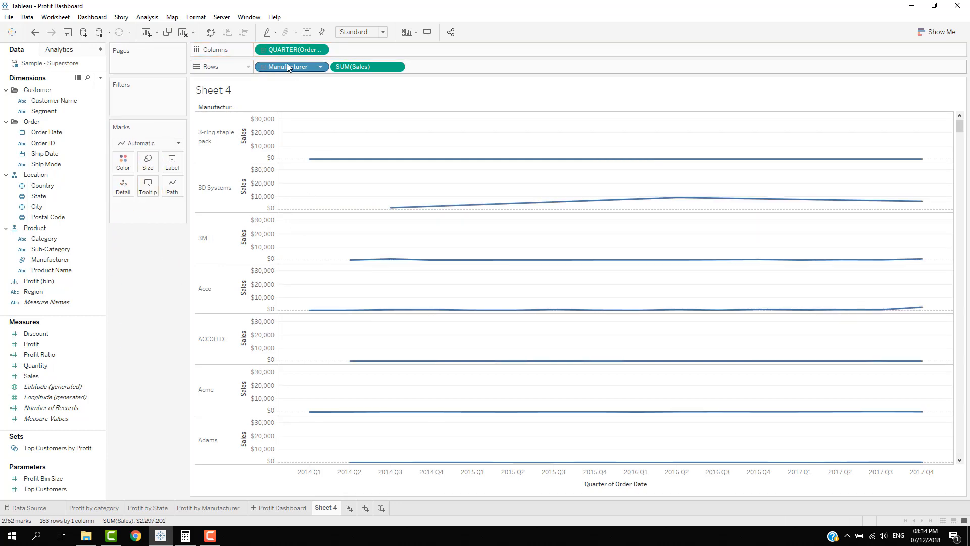
{"action": "mouse_move", "coordinate": [289, 68]}
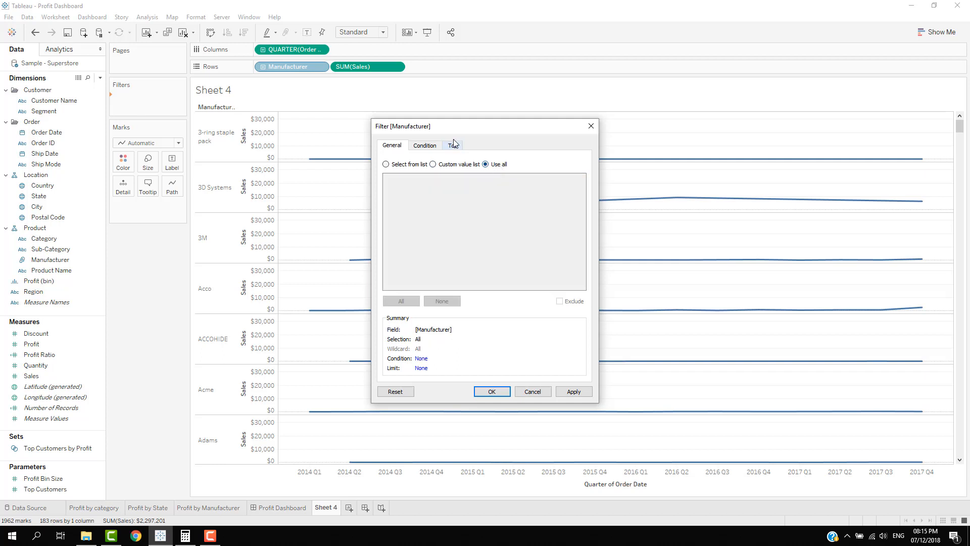
- Filter Manufacturer to the Top 30 by Sum of Sales and apply it
{"action": "left_click", "coordinate": [452, 146]}
{"action": "type", "text": "30"}
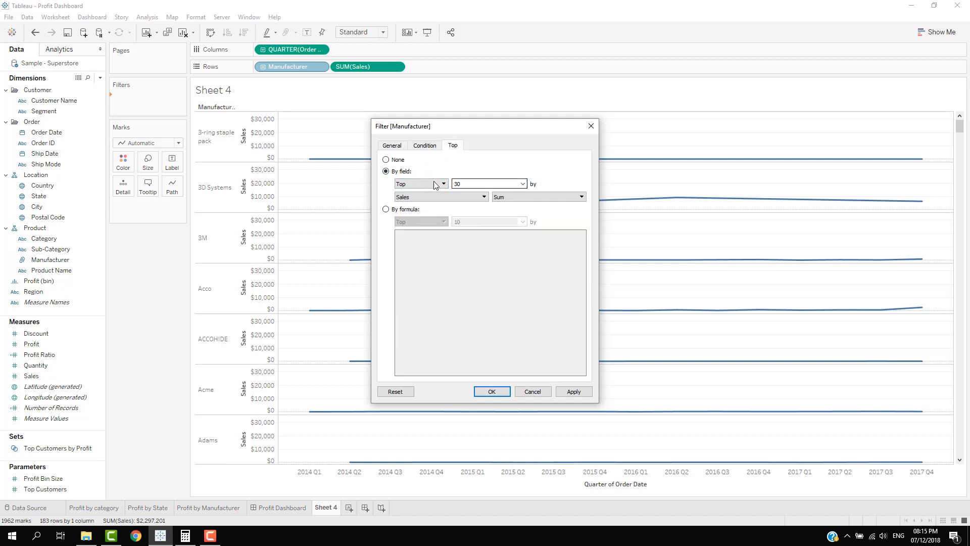
{"action": "left_click", "coordinate": [493, 391]}
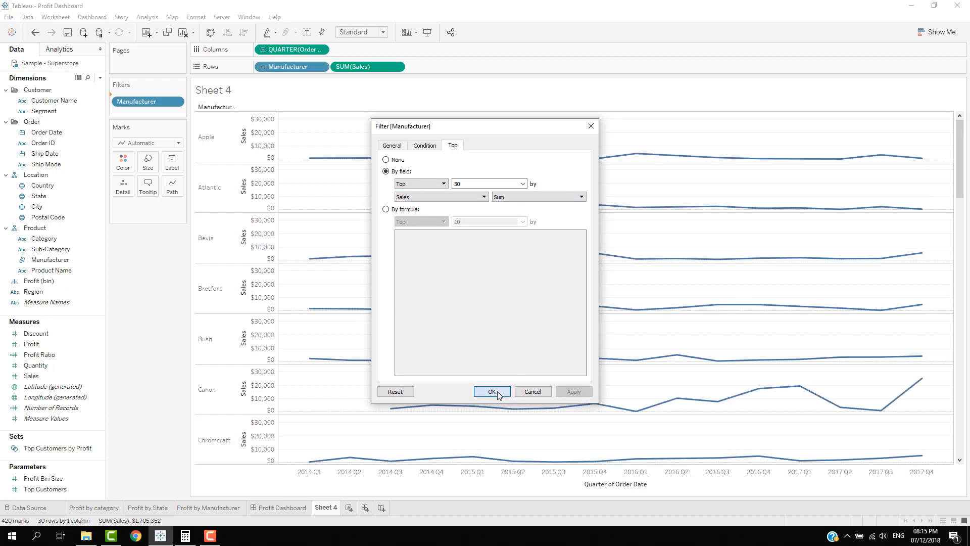
{"action": "left_click", "coordinate": [492, 391]}
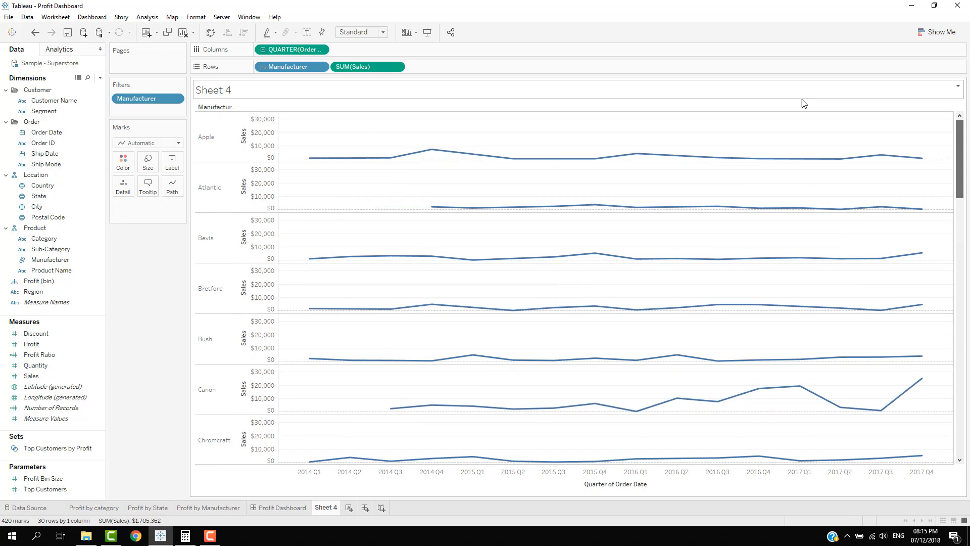
- Change the sales lines to filled area marks and try Manufacturer on Columns, then back to Rows
{"action": "left_click", "coordinate": [147, 142]}
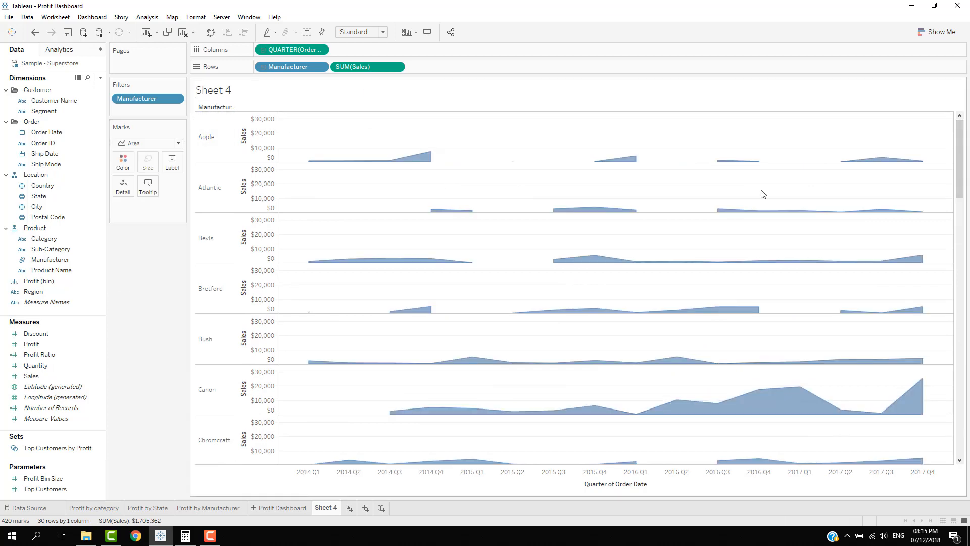
{"action": "mouse_move", "coordinate": [467, 221]}
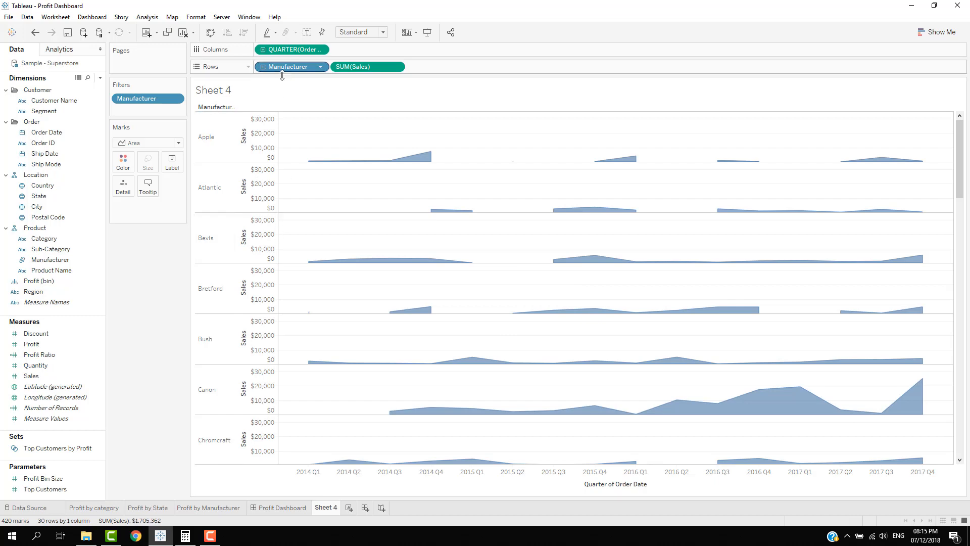
{"action": "left_click_drag", "start_coordinate": [288, 67], "coordinate": [288, 49]}
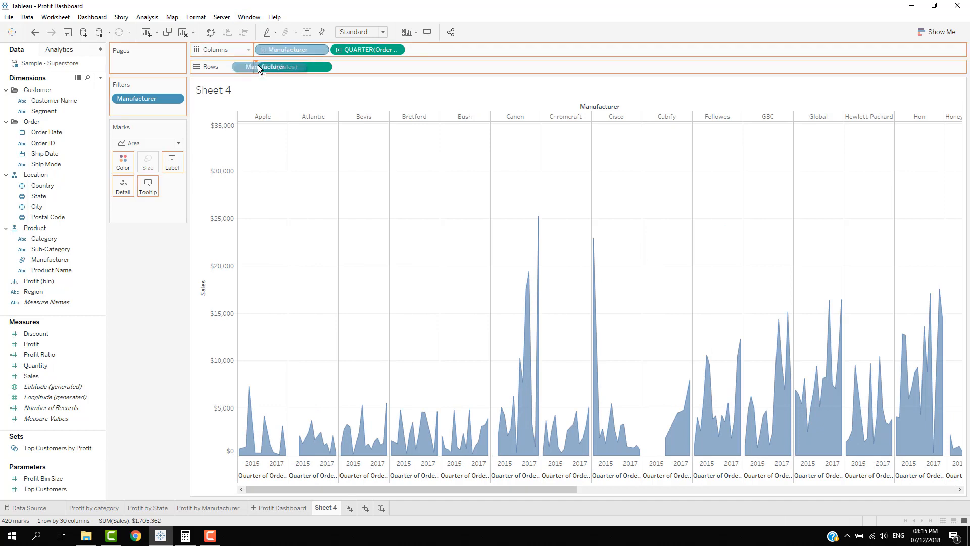
{"action": "left_click_drag", "start_coordinate": [292, 49], "coordinate": [288, 67]}
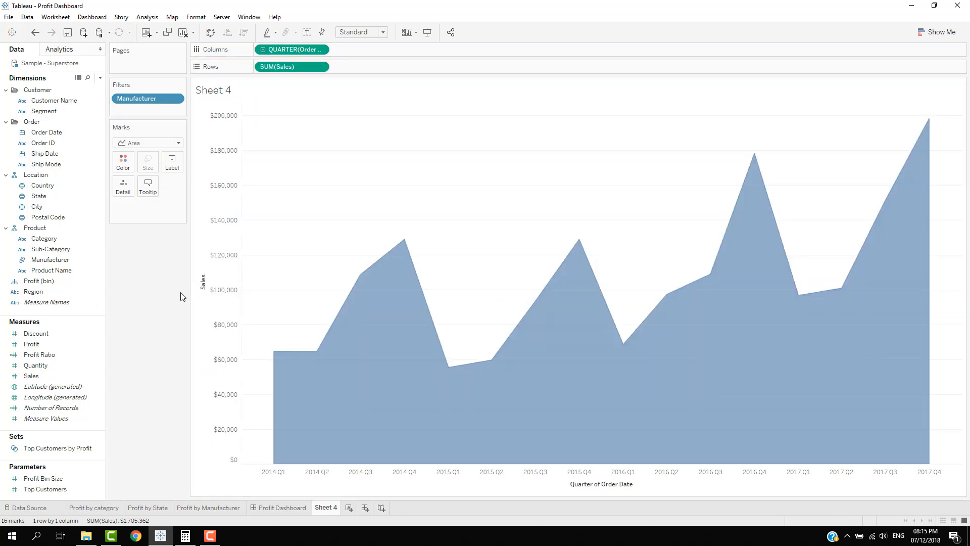
{"action": "mouse_move", "coordinate": [85, 504]}
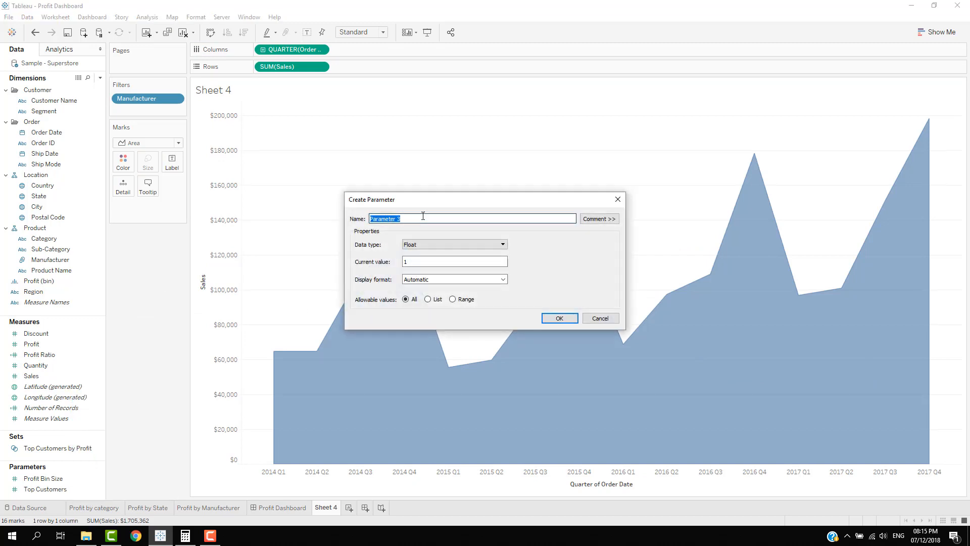
- Create integer parameter 'Number of columns', value 5, range 2 to 10 in steps of 1
{"action": "key", "text": "Delete"}
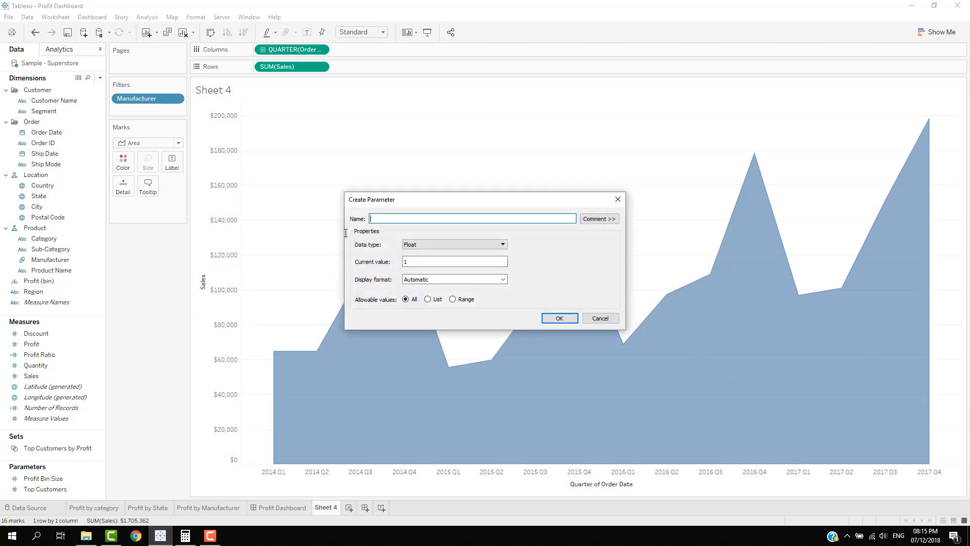
{"action": "type", "text": "Number of columns"}
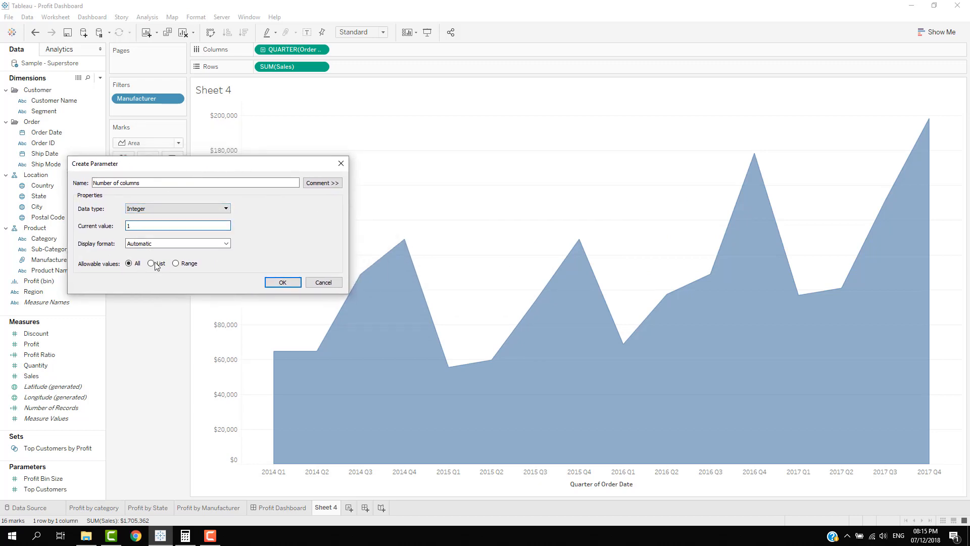
{"action": "type", "text": "5"}
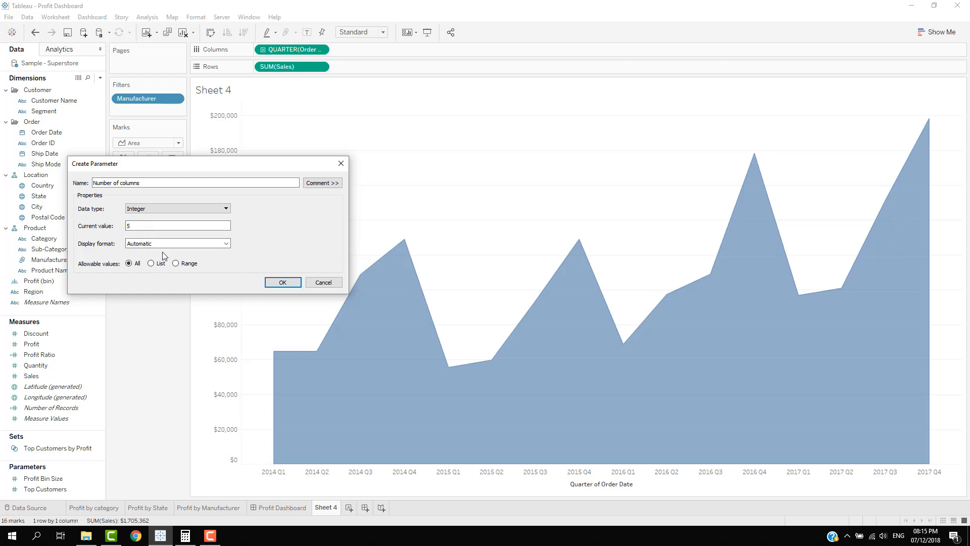
{"action": "left_click", "coordinate": [176, 262]}
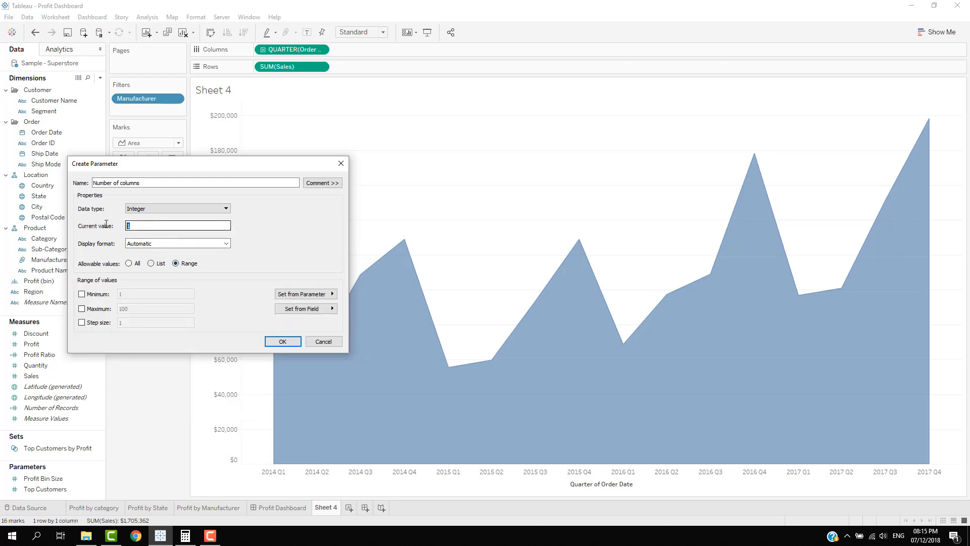
{"action": "type", "text": "5"}
{"action": "left_click", "coordinate": [155, 294]}
{"action": "type", "text": "2"}
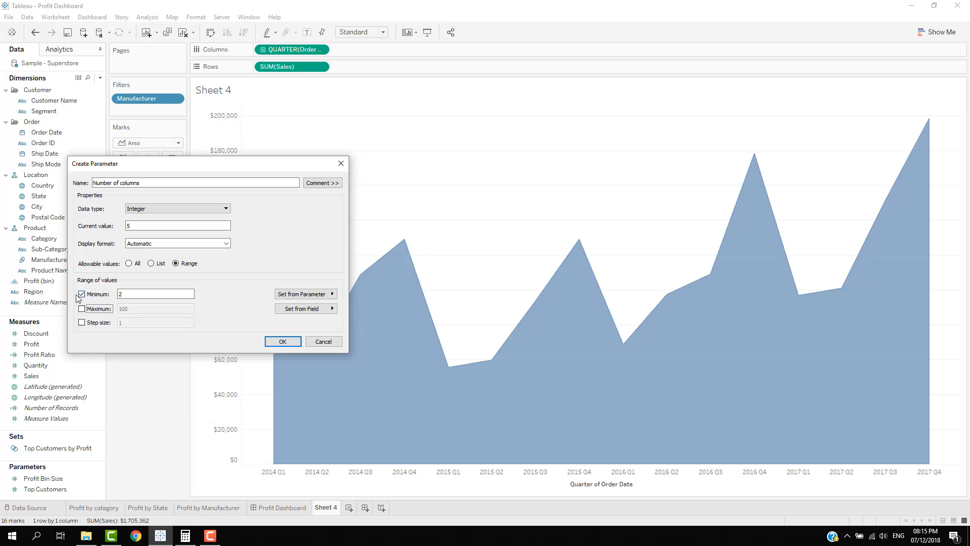
{"action": "left_click", "coordinate": [81, 308]}
{"action": "type", "text": "10"}
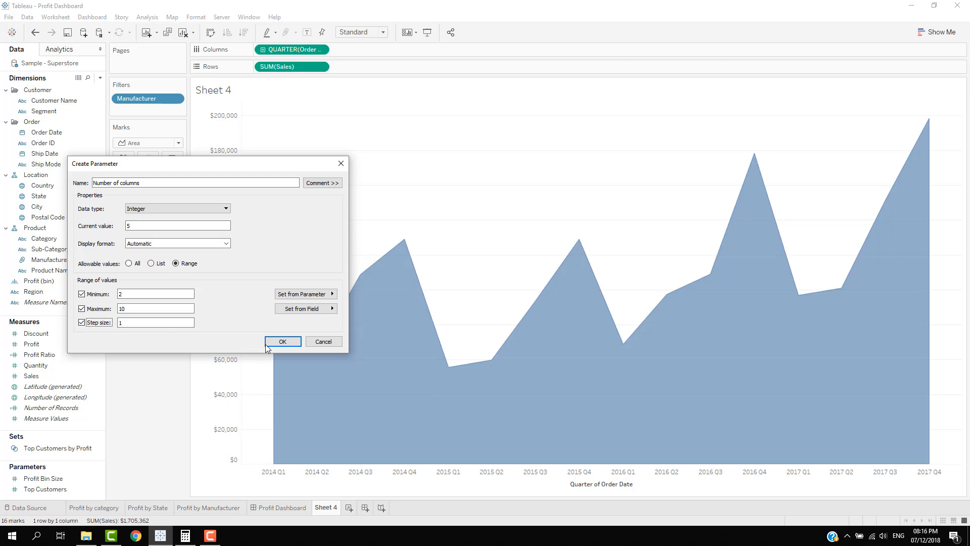
{"action": "left_click", "coordinate": [283, 341]}
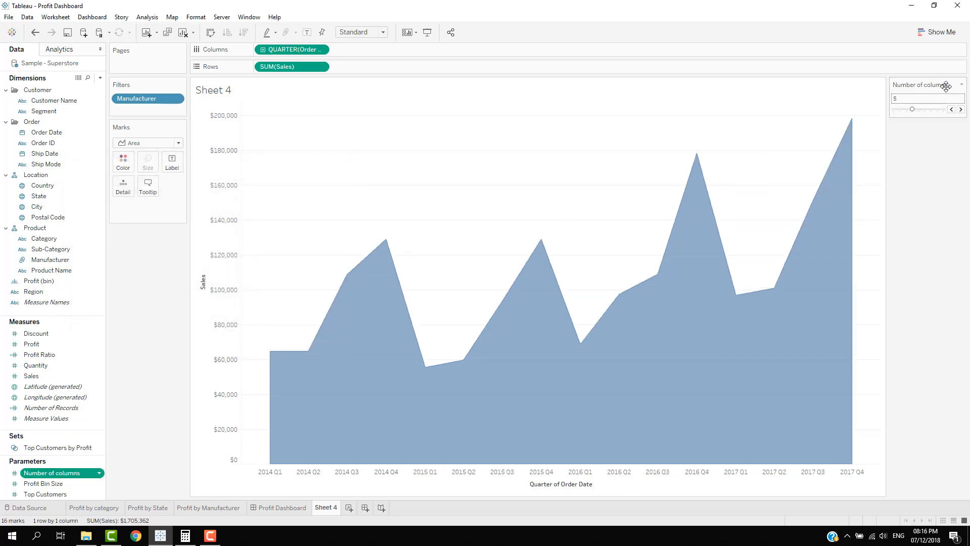
- Test the Number of columns control by stepping it to 6 and back to 5
{"action": "left_click", "coordinate": [179, 259]}
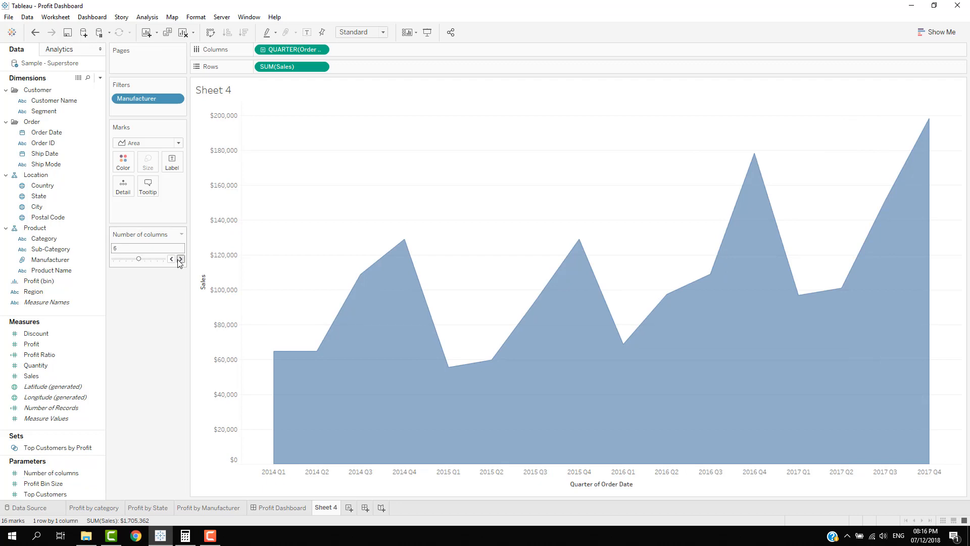
{"action": "left_click", "coordinate": [171, 259]}
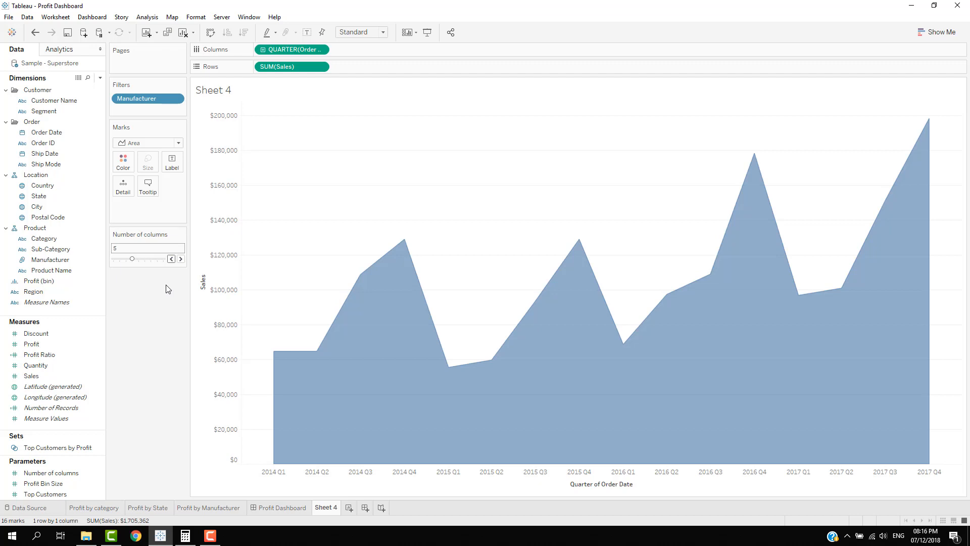
{"action": "mouse_move", "coordinate": [177, 283]}
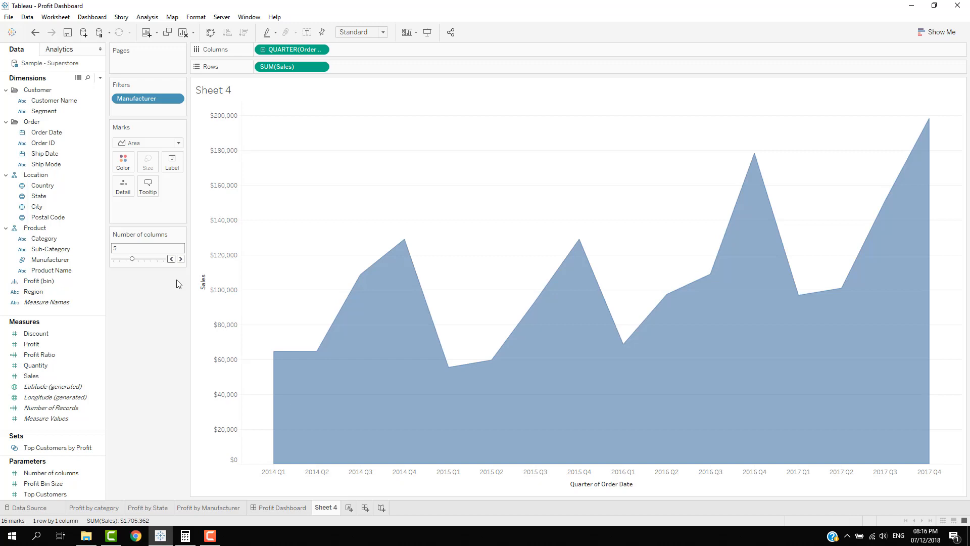
{"action": "mouse_move", "coordinate": [166, 238]}
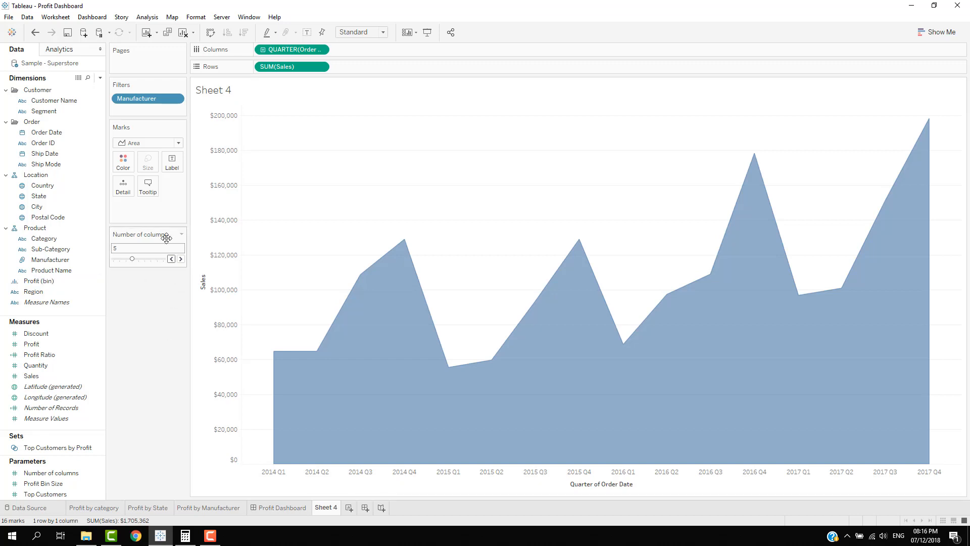
{"action": "mouse_move", "coordinate": [177, 316]}
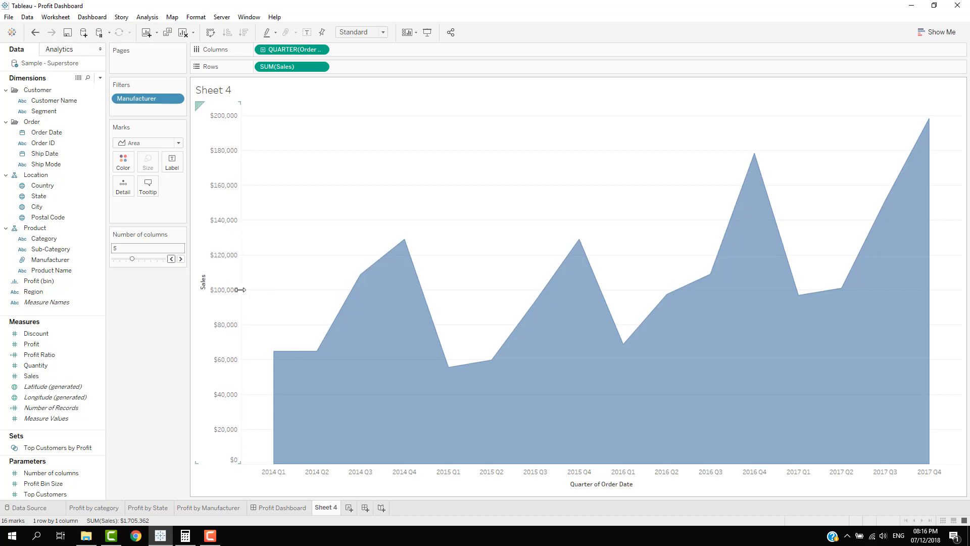
{"action": "mouse_move", "coordinate": [636, 287]}
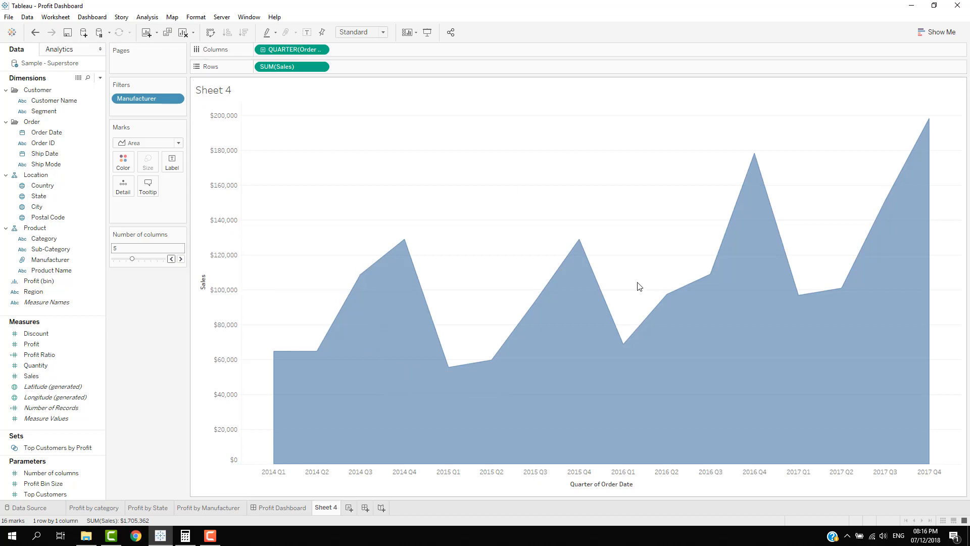
{"action": "mouse_move", "coordinate": [160, 297]}
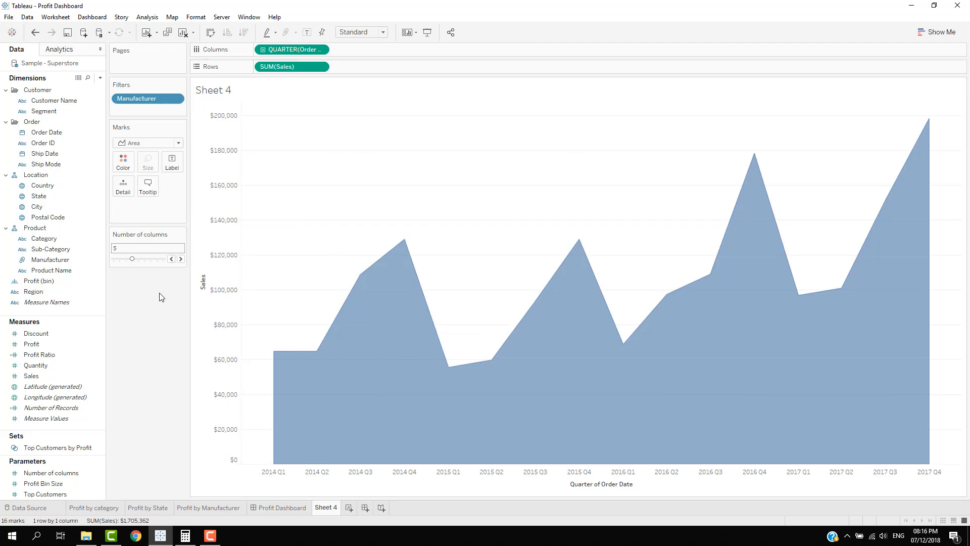
- Create a calculated field named Column Index and start an IIF( ... , ... ) skeleton
{"action": "right_click", "coordinate": [85, 310]}
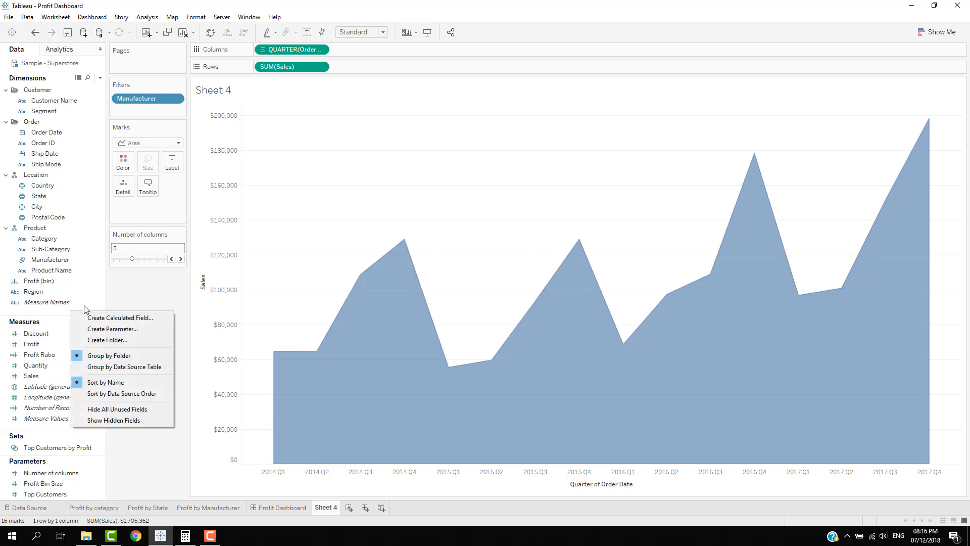
{"action": "left_click", "coordinate": [119, 317]}
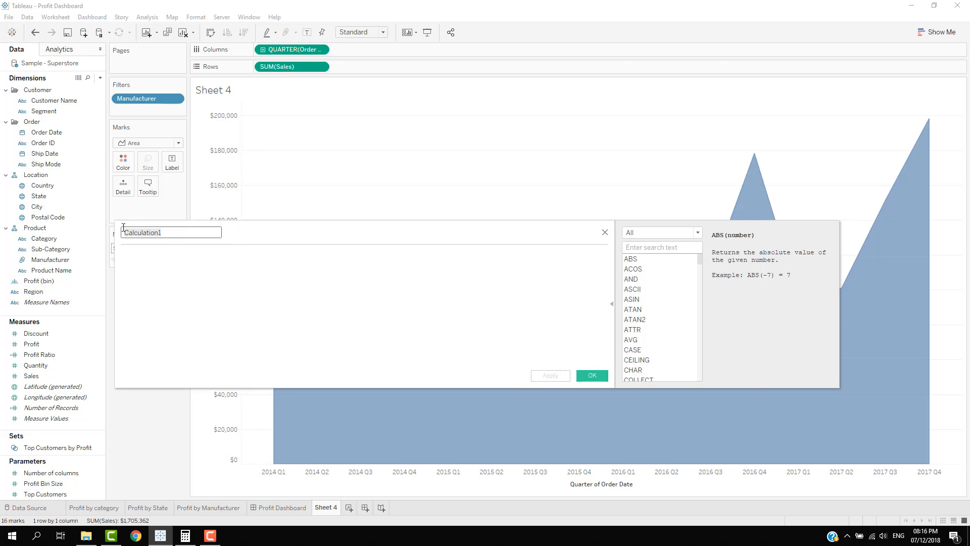
{"action": "type", "text": "Column Index"}
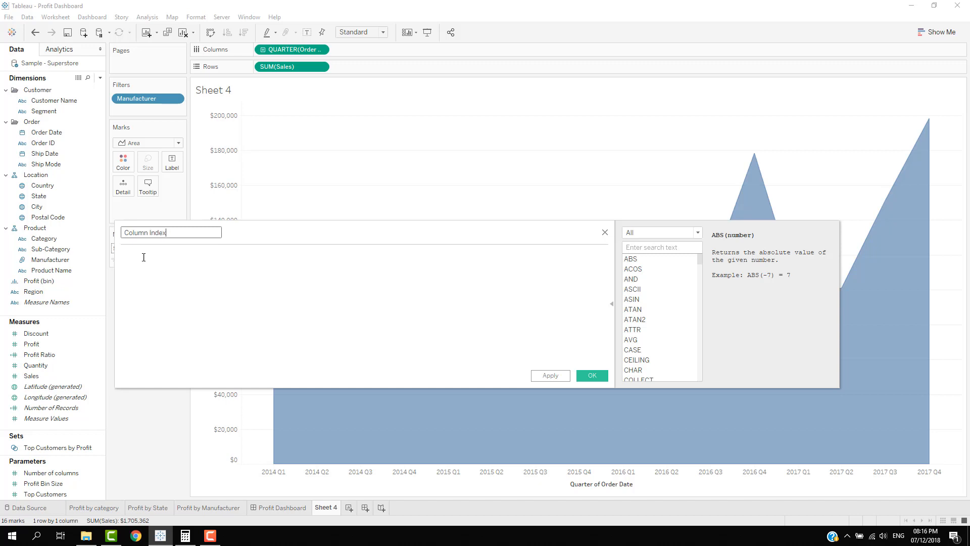
{"action": "type", "text": "IIF ("}
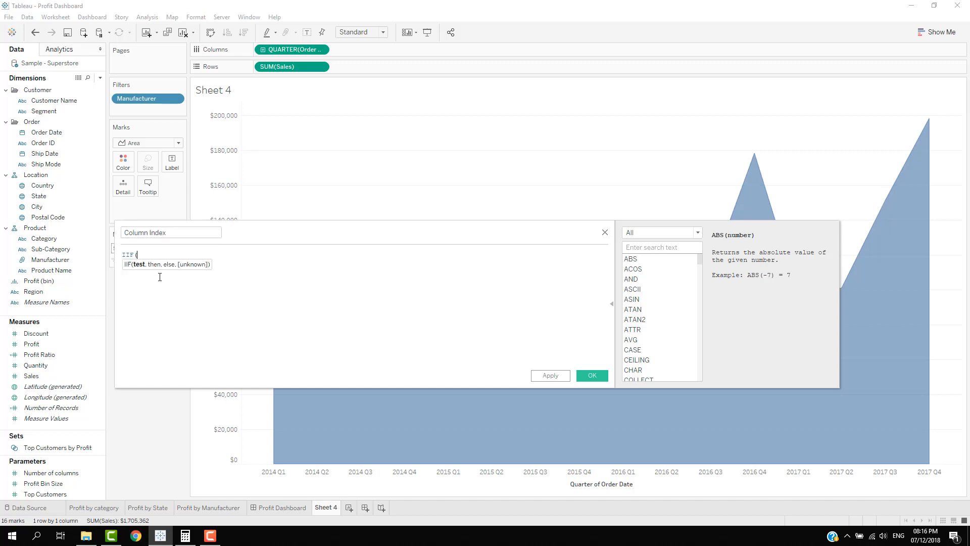
{"action": "type", "text": ","}
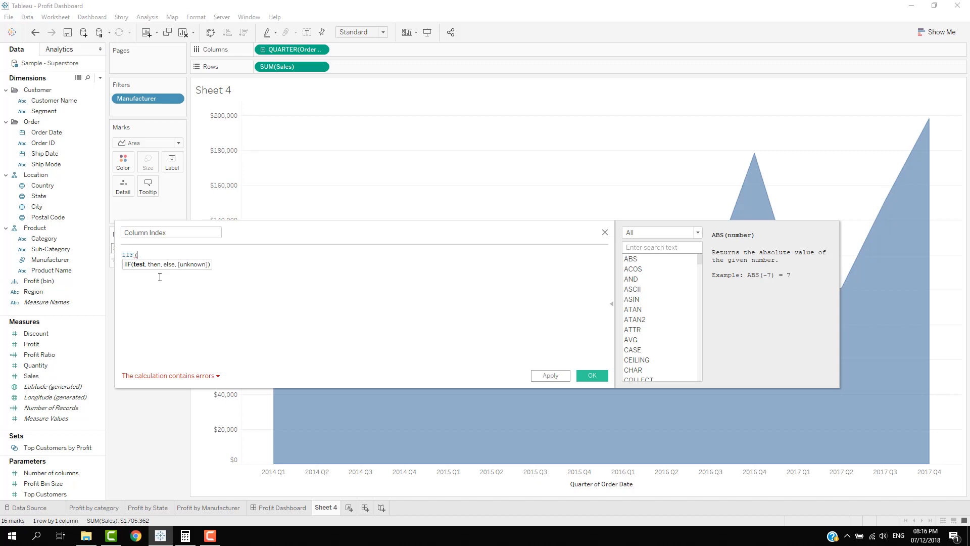
{"action": "type", "text": "((),"}
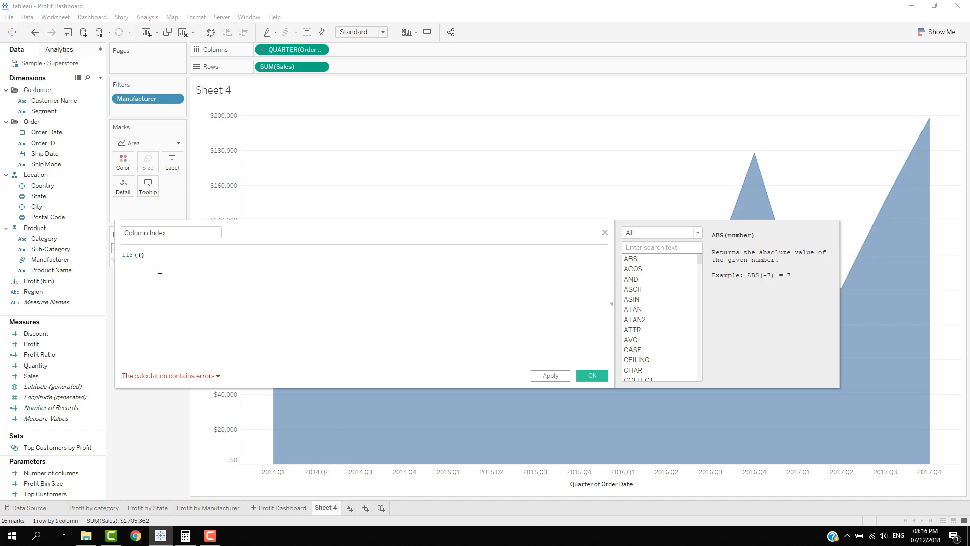
- Fill the IIF condition with INDEX() % and review the INDEX function description
{"action": "type", "text": "INDEX()"}
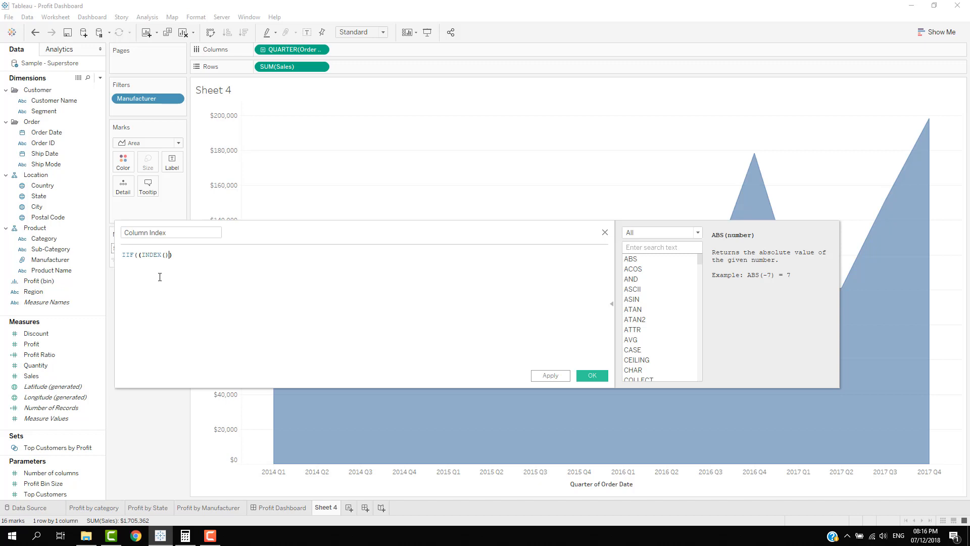
{"action": "type", "text": ")"}
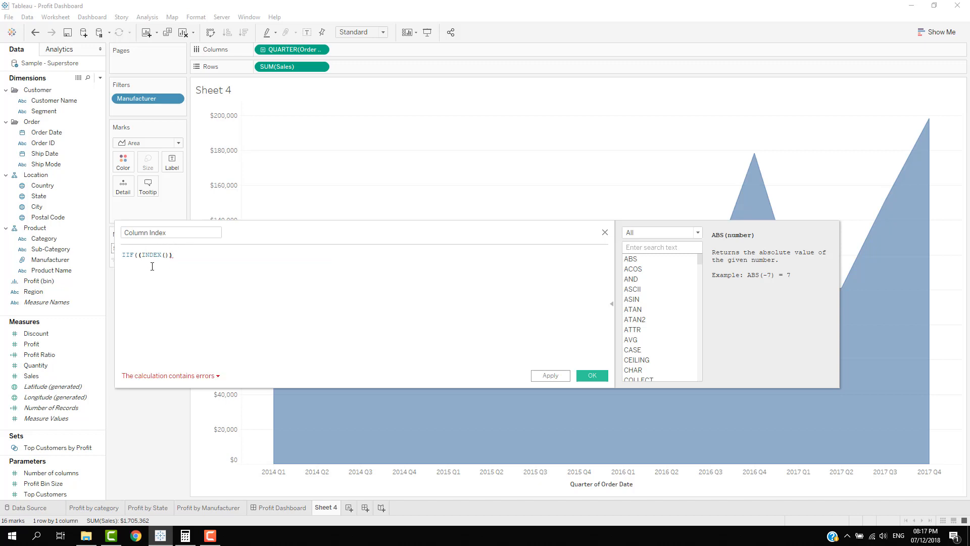
{"action": "left_click", "coordinate": [633, 370]}
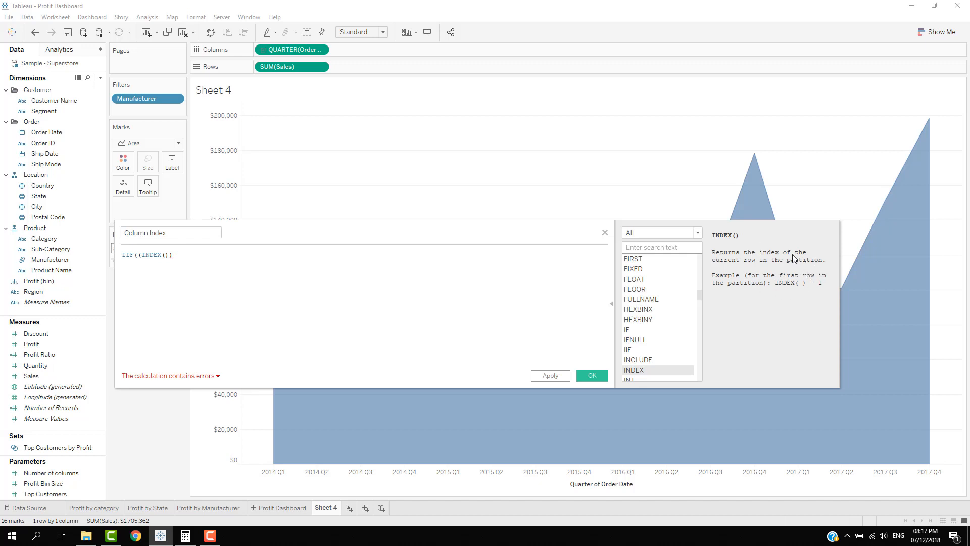
{"action": "mouse_move", "coordinate": [287, 89]}
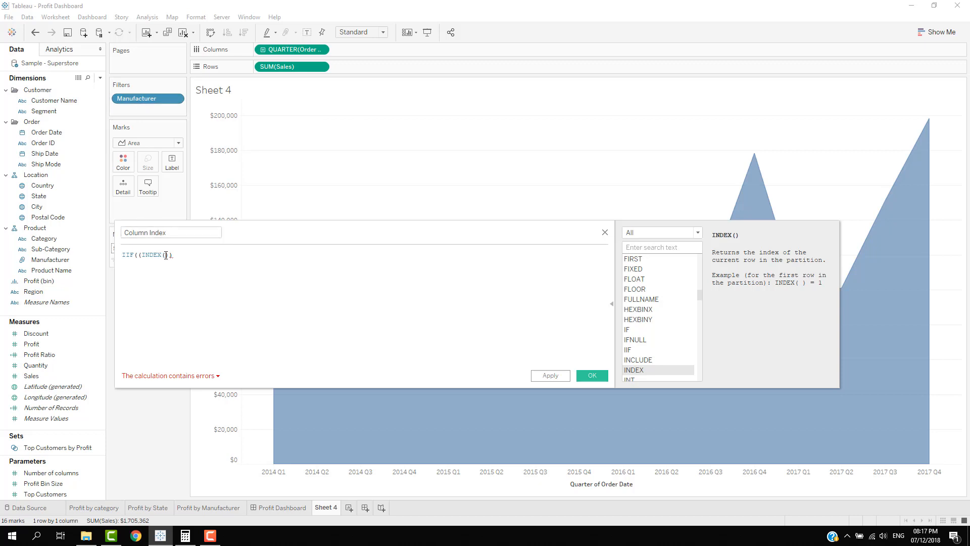
{"action": "type", "text": ")"}
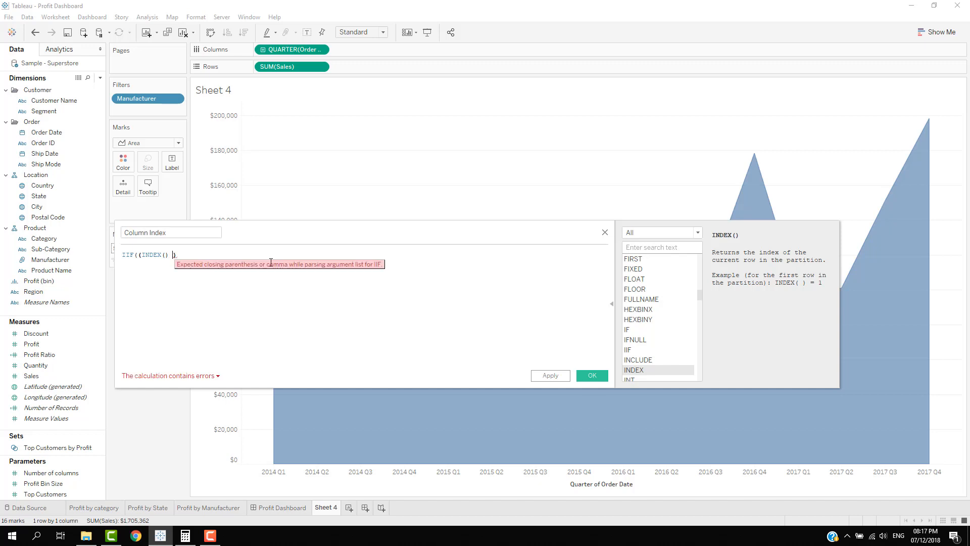
{"action": "type", "text": "%"}
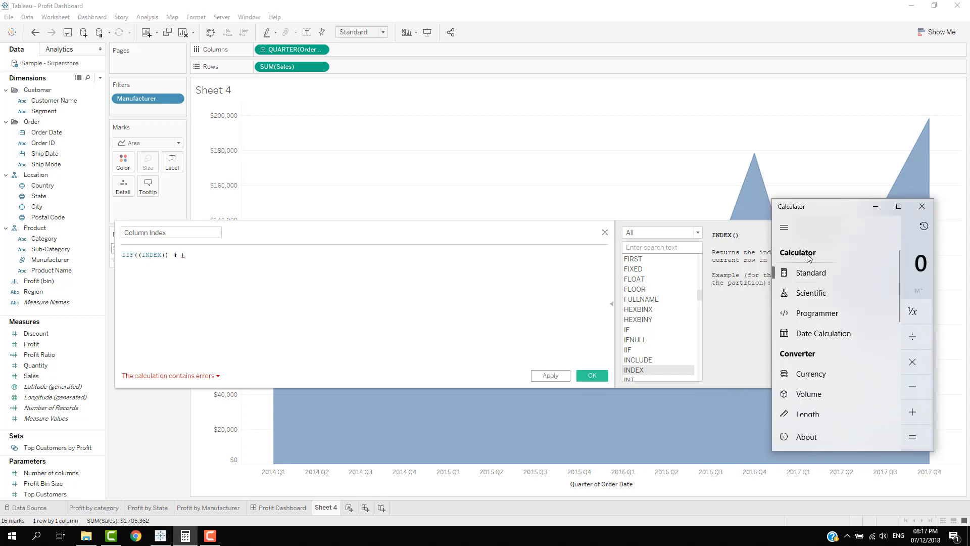
- In Calculator's Scientific mode, work out 8 ÷ 5 = 1.6
{"action": "left_click", "coordinate": [810, 293]}
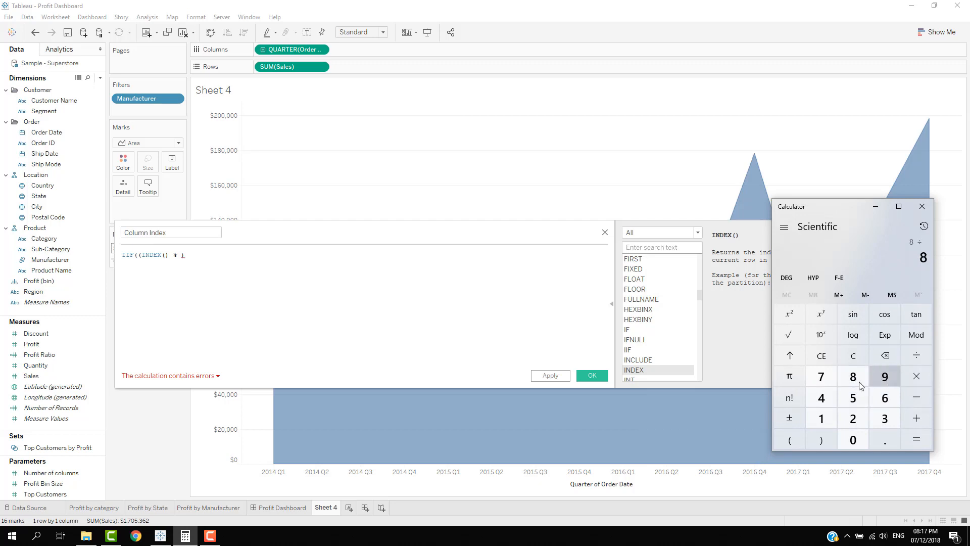
{"action": "left_click", "coordinate": [852, 397]}
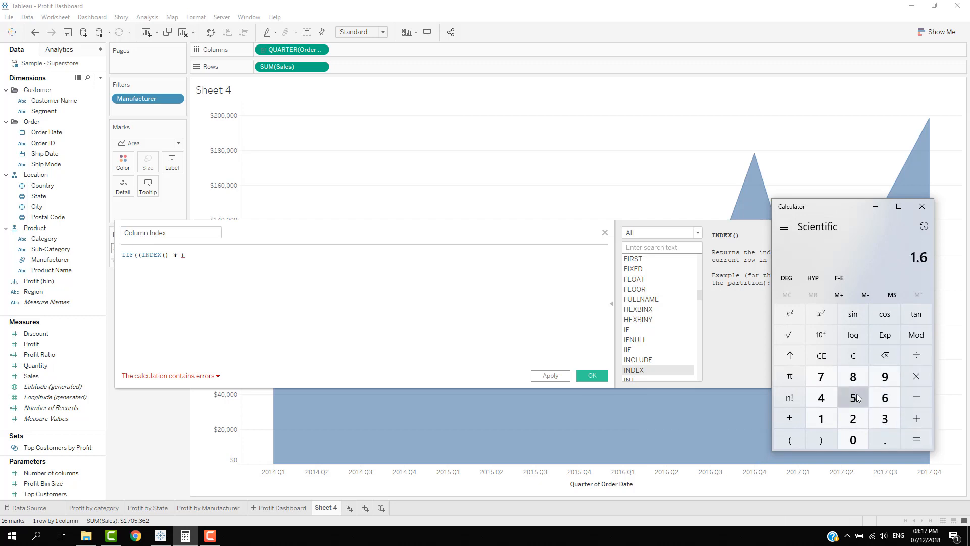
{"action": "left_click", "coordinate": [915, 335]}
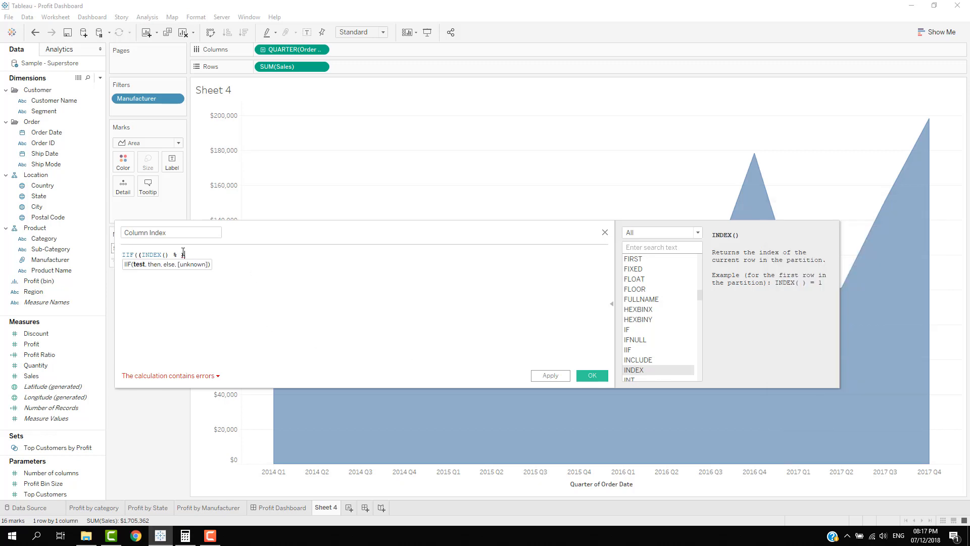
- Complete the condition as INDEX() % [Number of columns] <> 0 using the parameter from autocomplete
{"action": "type", "text": ")"}
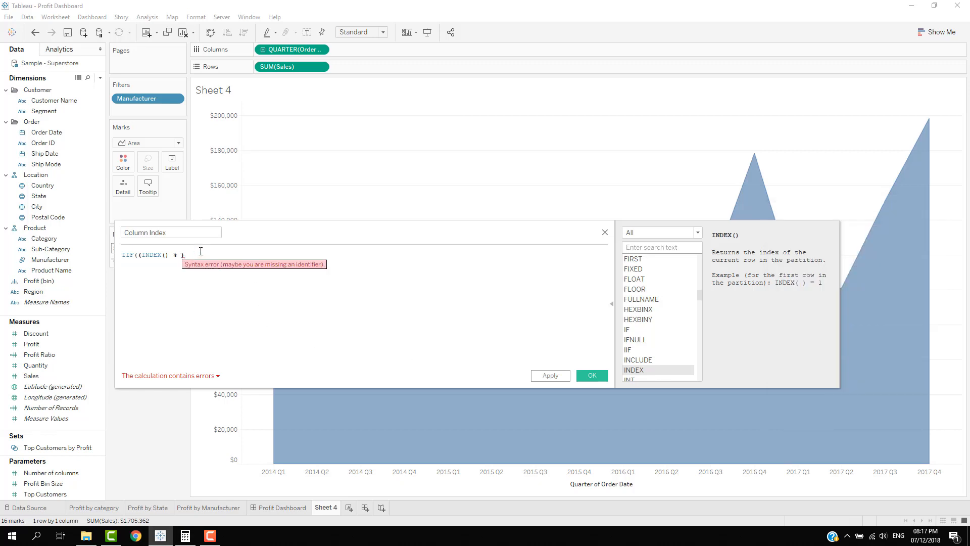
{"action": "type", "text": "number"}
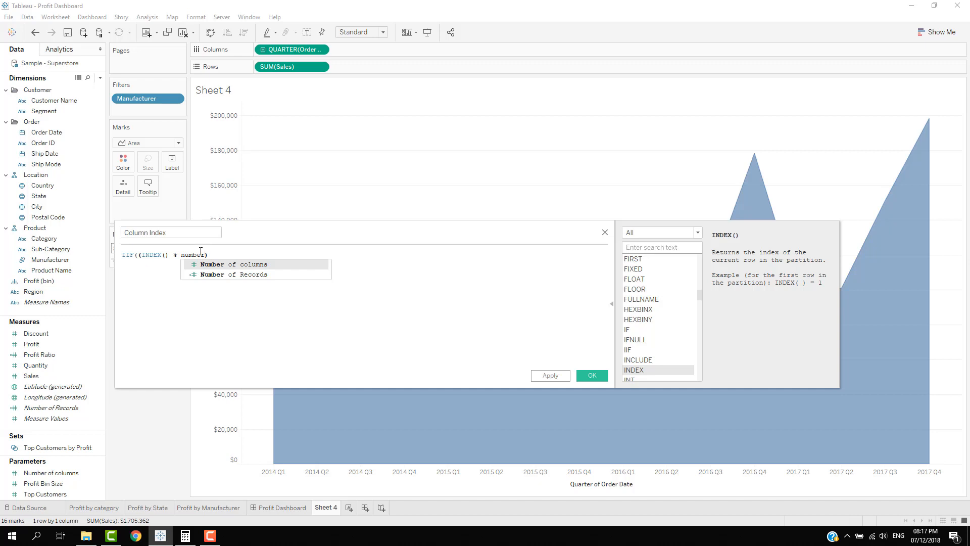
{"action": "left_click", "coordinate": [234, 265]}
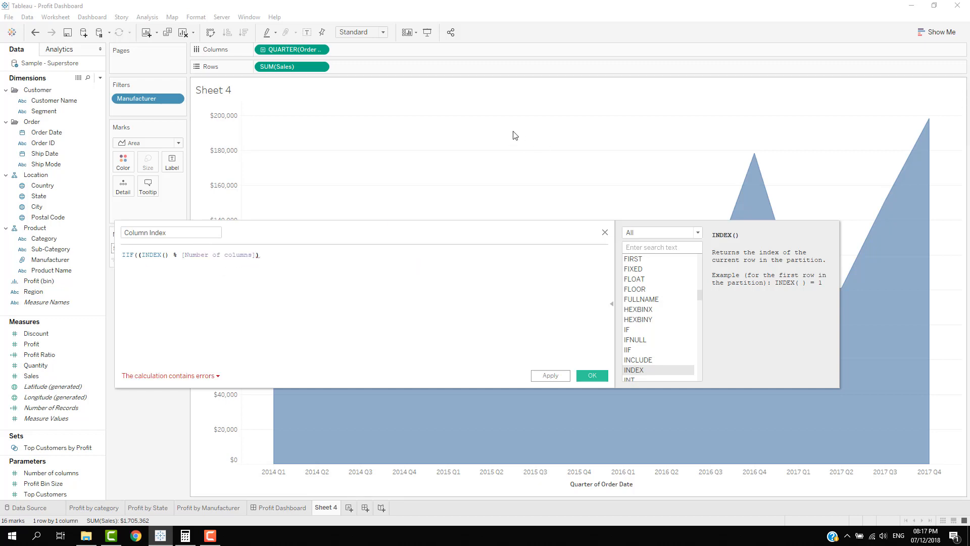
{"action": "type", "text": ")"}
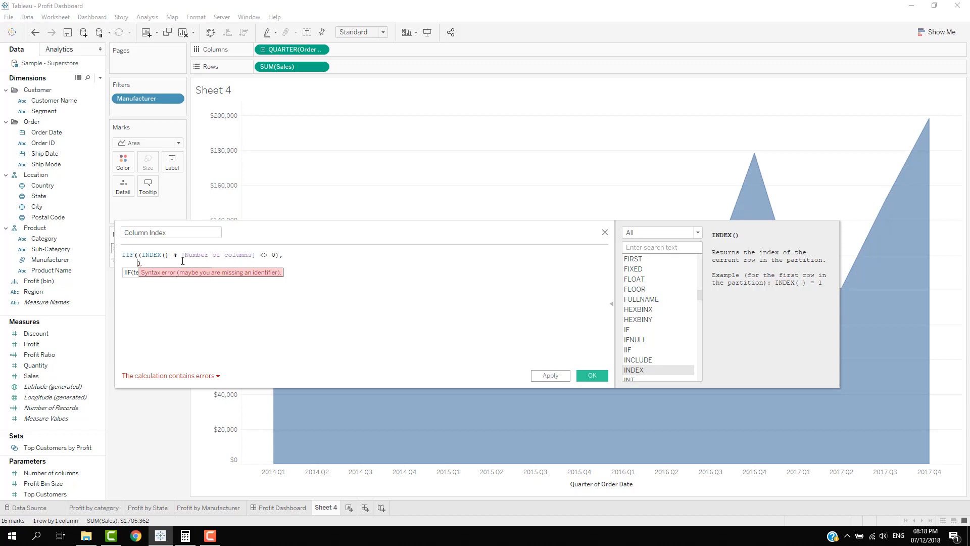
- Add the true branch INDEX() % [Number of columns] and the else branch [Number of columns]
{"action": "type", "text": "INDEX() % [Number of columns])"}
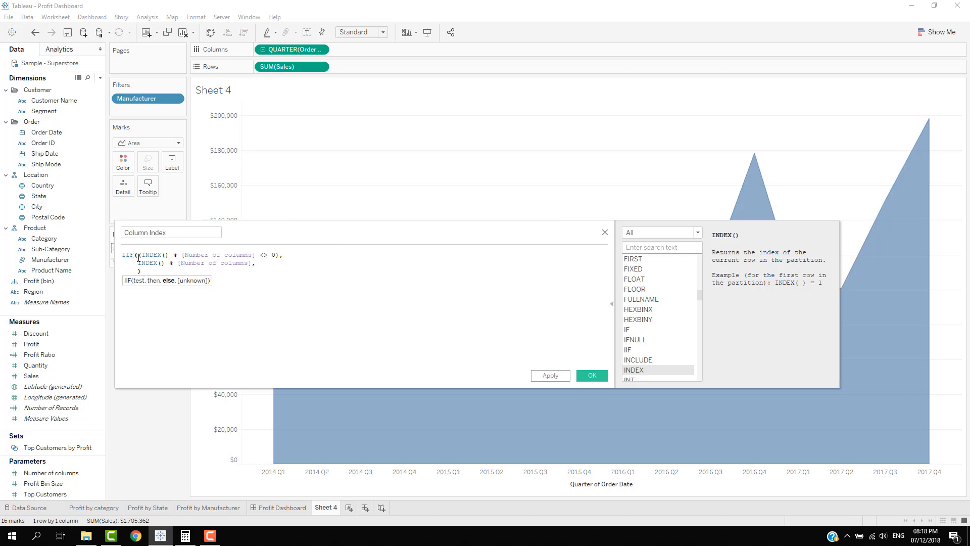
{"action": "type", "text": "("}
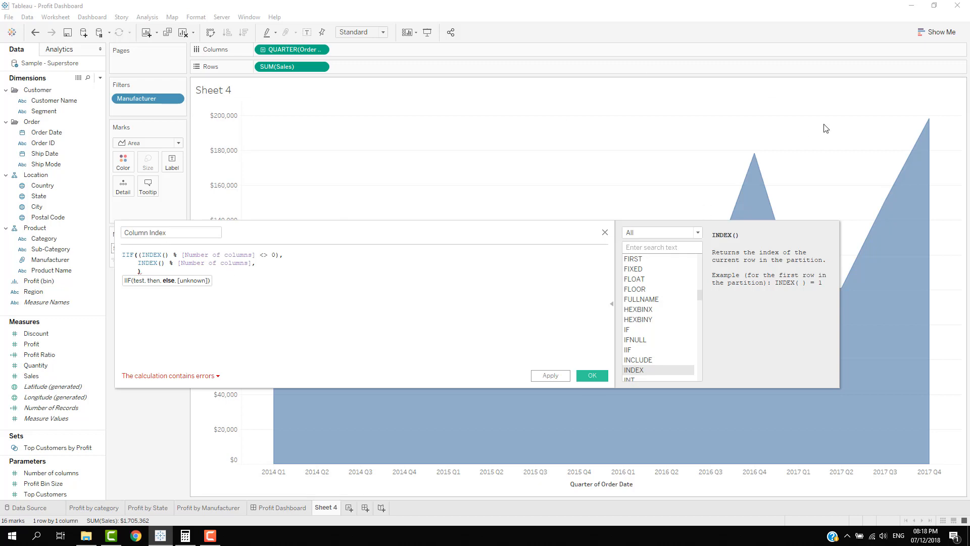
{"action": "type", "text": "Number of columns]"}
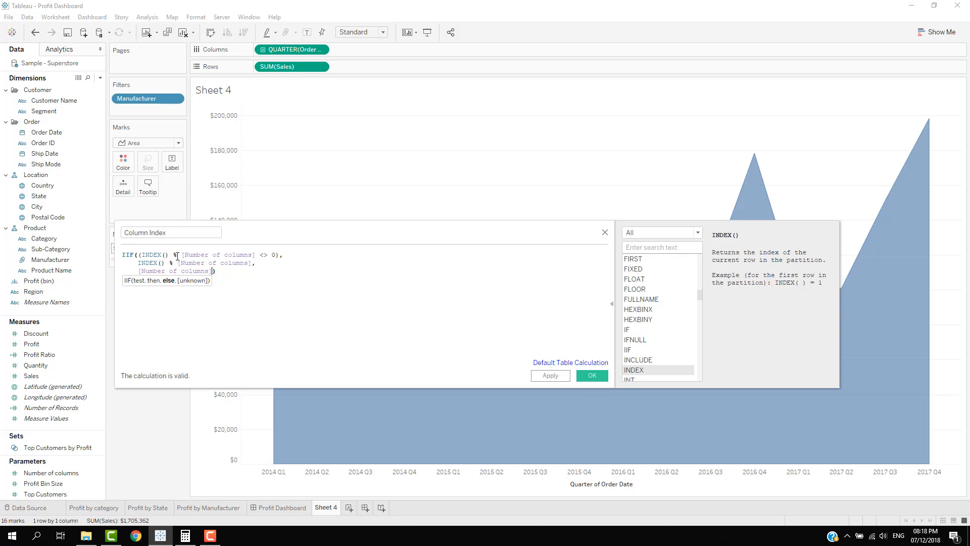
{"action": "mouse_move", "coordinate": [475, 159]}
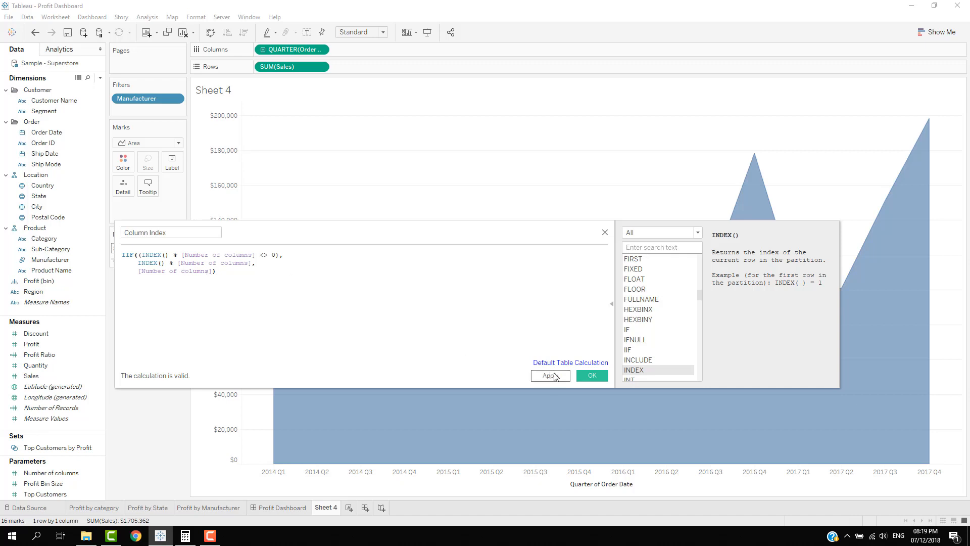
- Place Column Index on Columns for five panes and put Manufacturer on Detail
{"action": "left_click", "coordinate": [592, 375]}
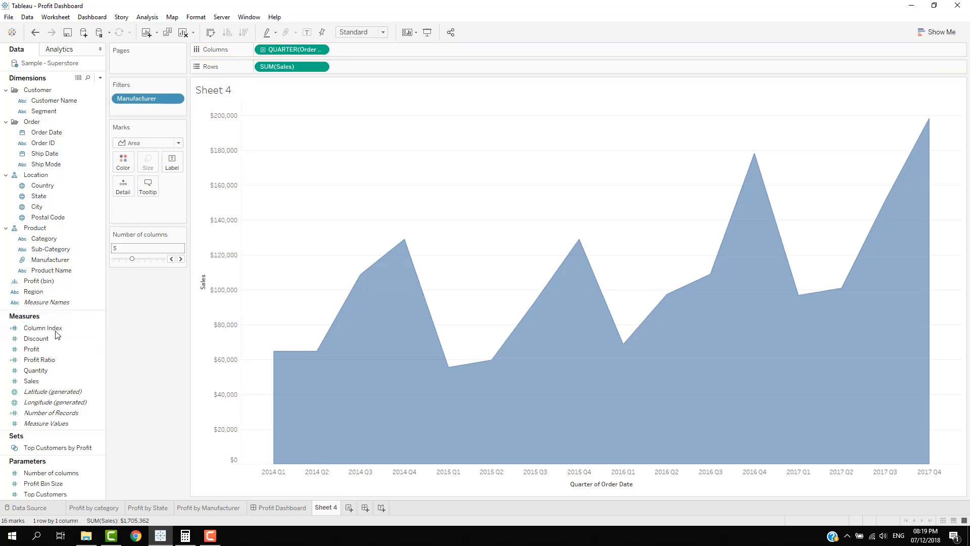
{"action": "left_click_drag", "start_coordinate": [42, 328], "coordinate": [260, 50]}
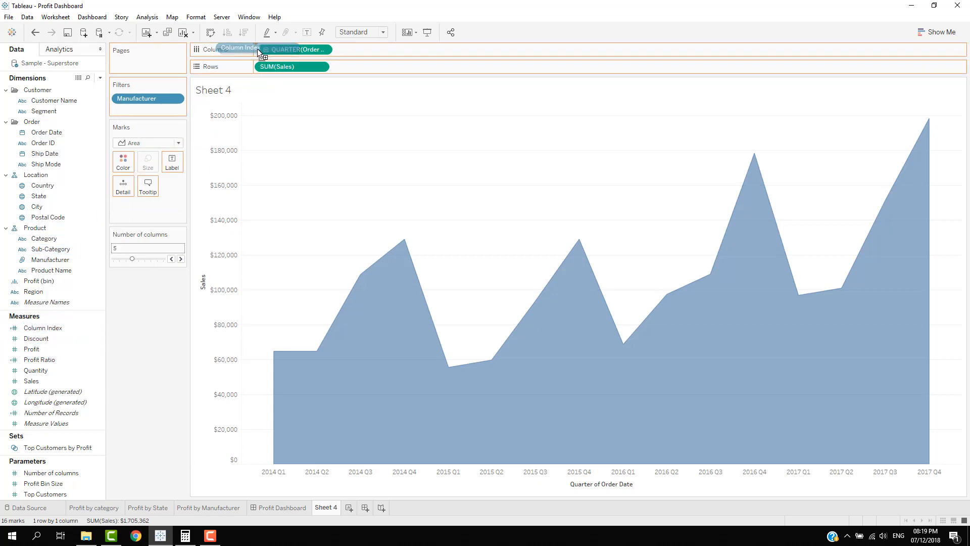
{"action": "left_click_drag", "start_coordinate": [238, 48], "coordinate": [291, 50]}
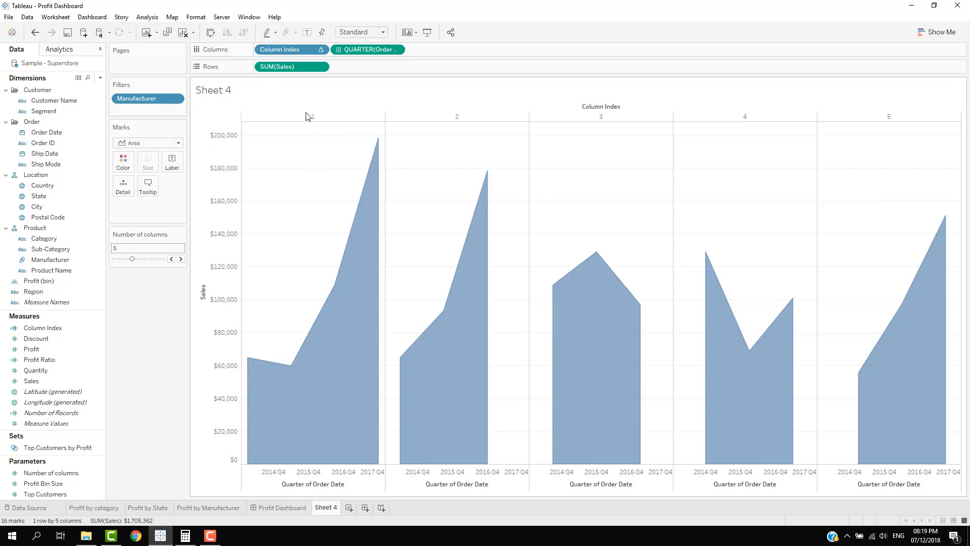
{"action": "mouse_move", "coordinate": [312, 193]}
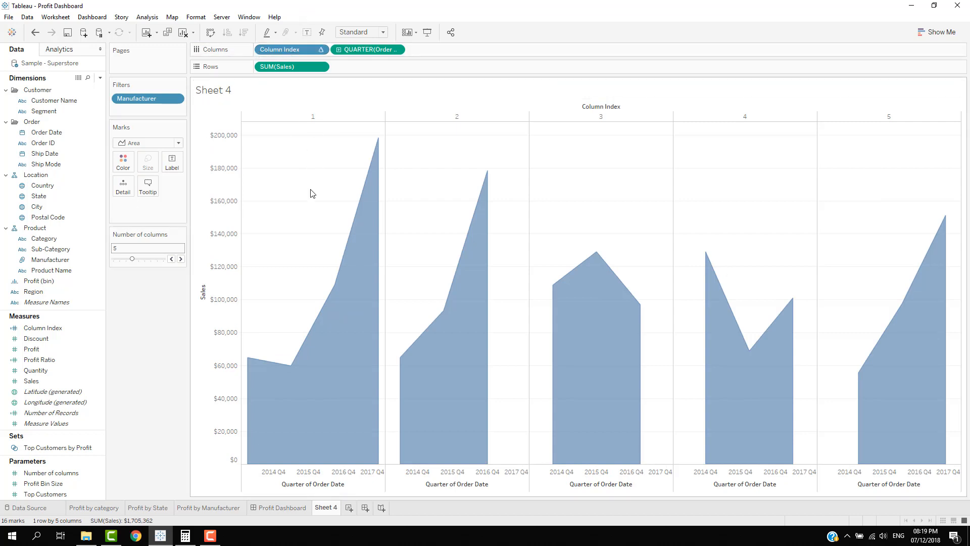
{"action": "mouse_move", "coordinate": [225, 224]}
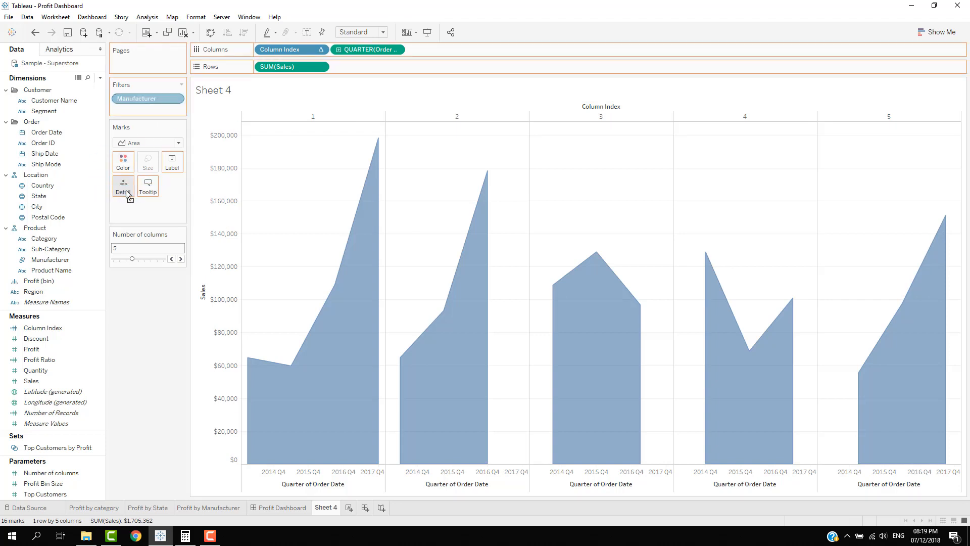
{"action": "left_click_drag", "start_coordinate": [147, 98], "coordinate": [122, 187]}
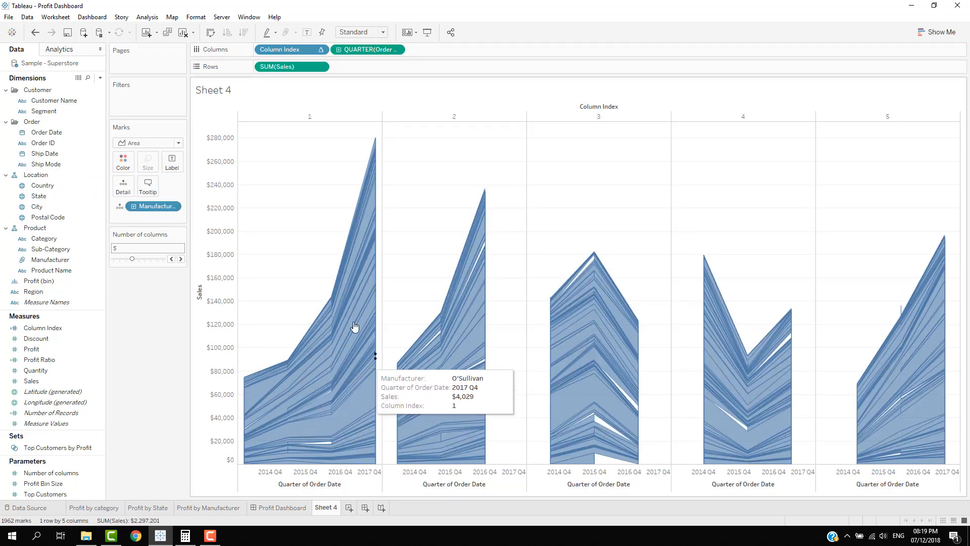
{"action": "mouse_move", "coordinate": [722, 320]}
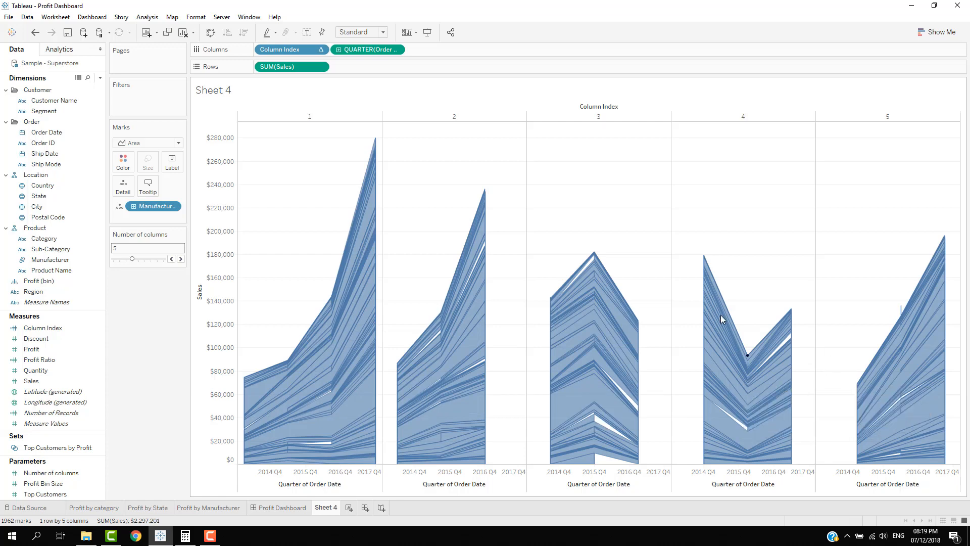
{"action": "mouse_move", "coordinate": [256, 209]}
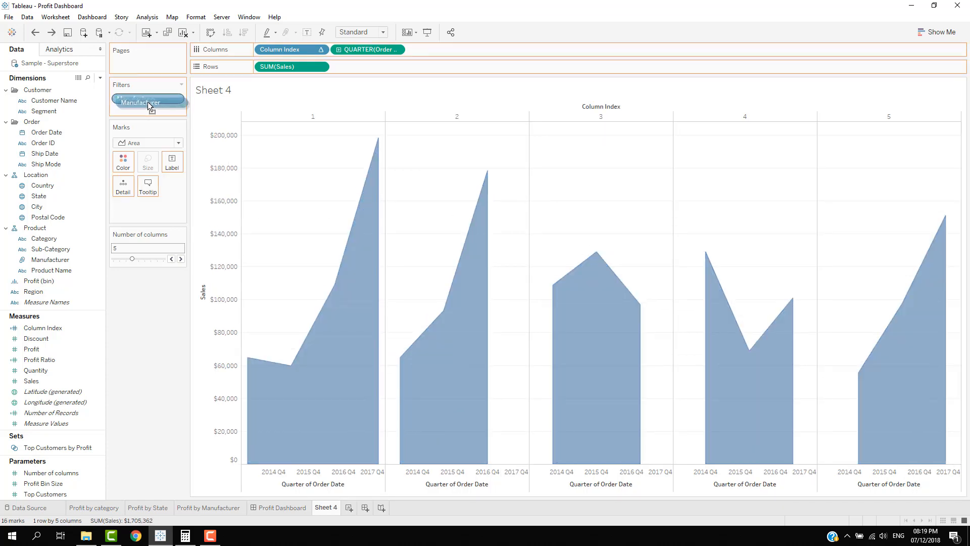
- Drag Manufacturer back onto Filters to restore the top-30 filter
{"action": "left_click_drag", "start_coordinate": [148, 102], "coordinate": [154, 206]}
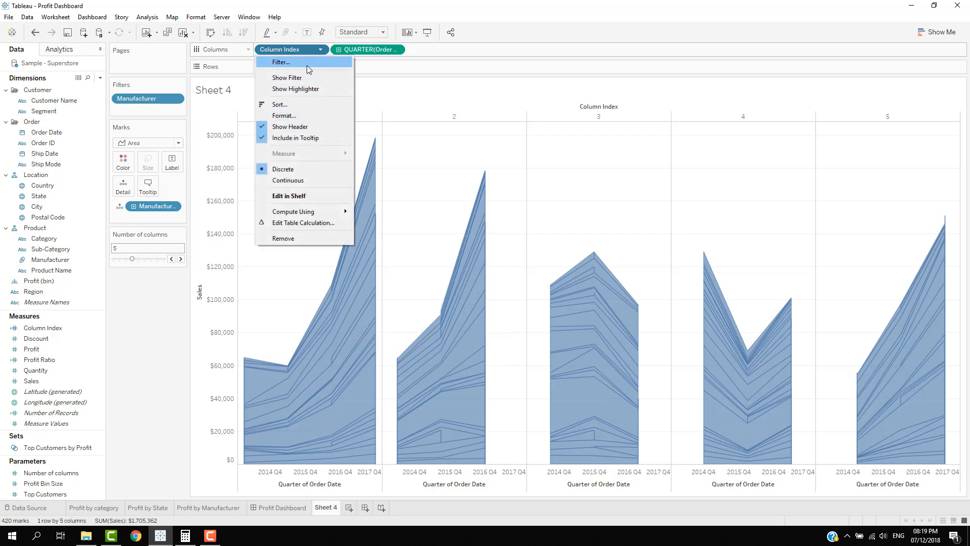
{"action": "mouse_move", "coordinate": [293, 211]}
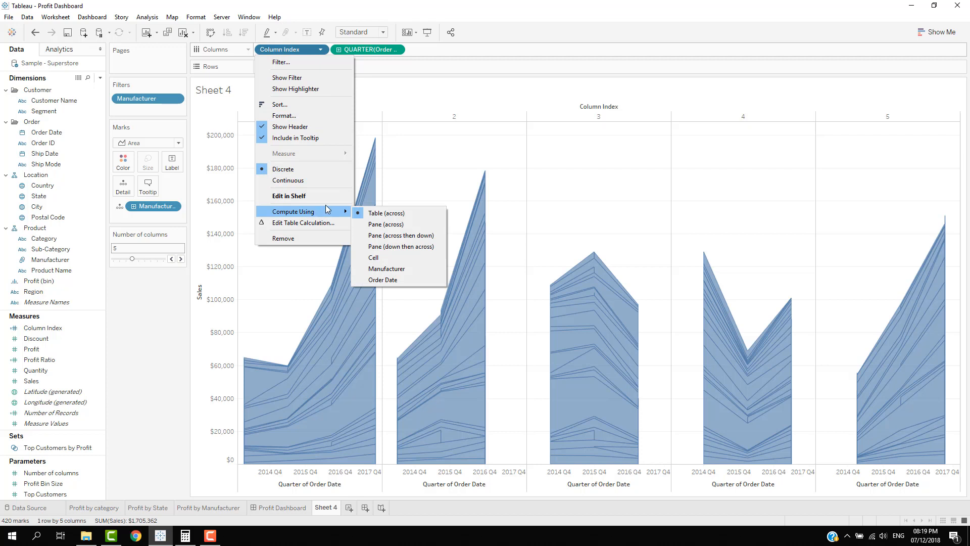
{"action": "mouse_move", "coordinate": [386, 269]}
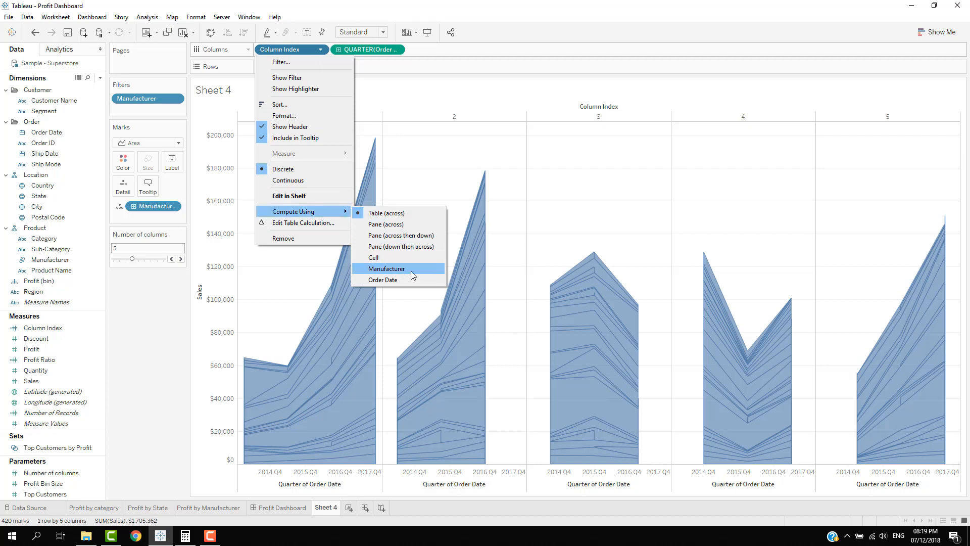
- Set Column Index to compute using Manufacturer
{"action": "left_click", "coordinate": [386, 269]}
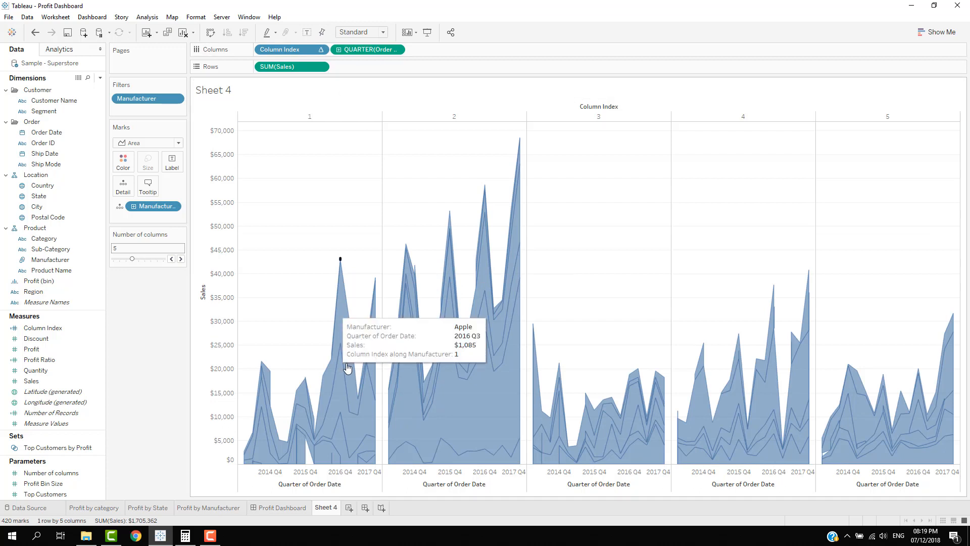
{"action": "mouse_move", "coordinate": [786, 416]}
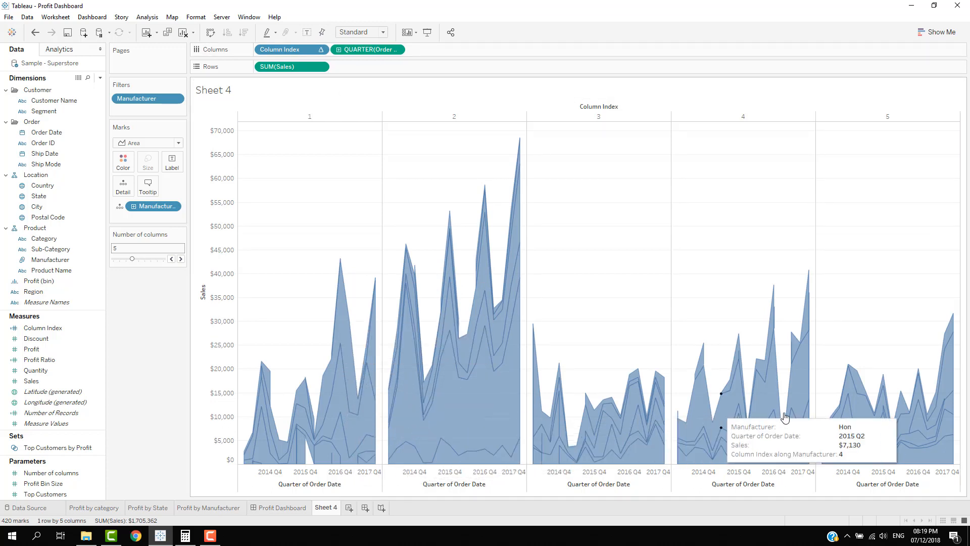
{"action": "mouse_move", "coordinate": [244, 241]}
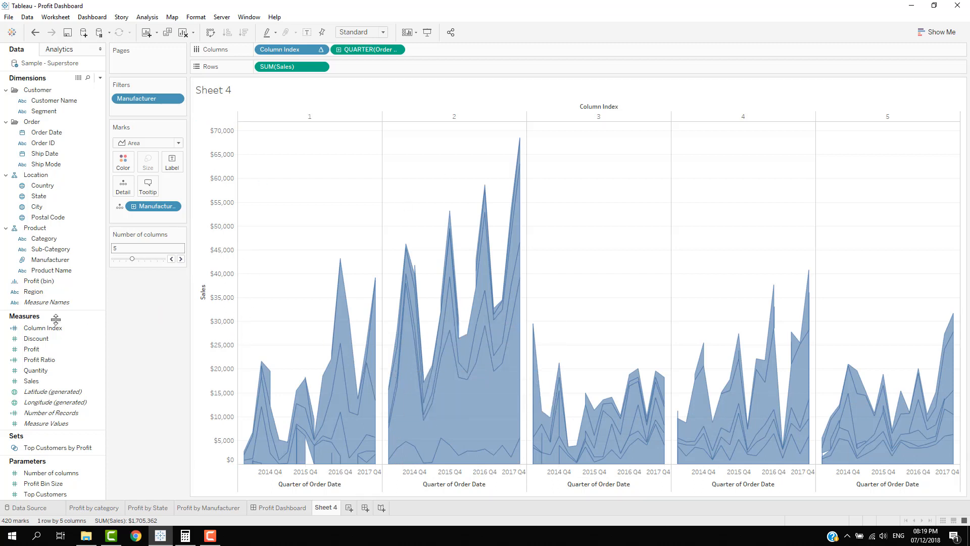
- Duplicate Column Index and rename the copy Row Index
{"action": "right_click", "coordinate": [41, 327]}
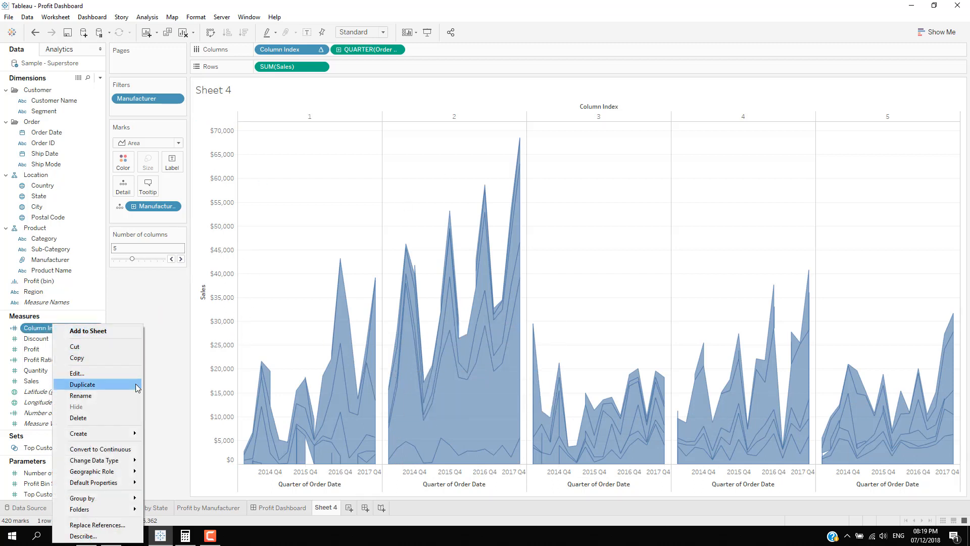
{"action": "left_click", "coordinate": [82, 384]}
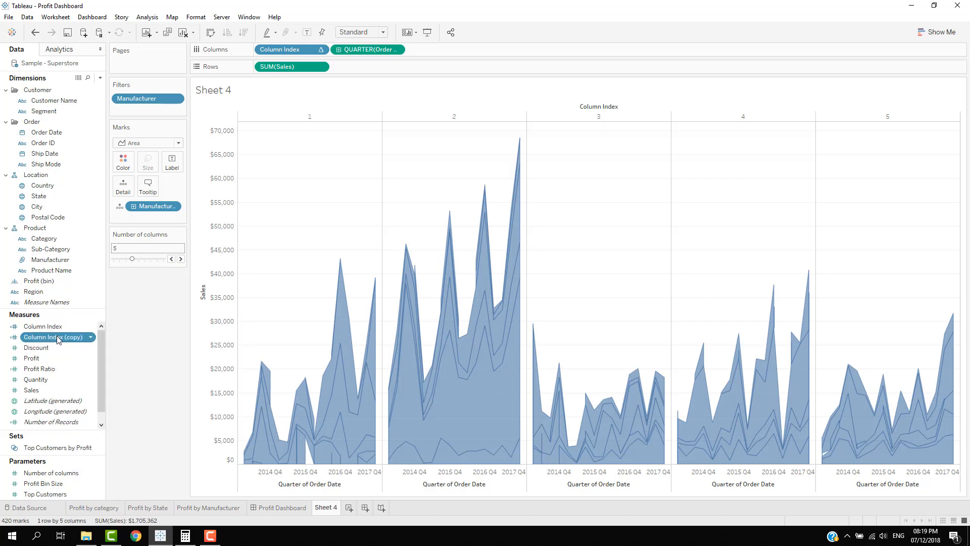
{"action": "double_click", "coordinate": [53, 337]}
{"action": "type", "text": "Row Index"}
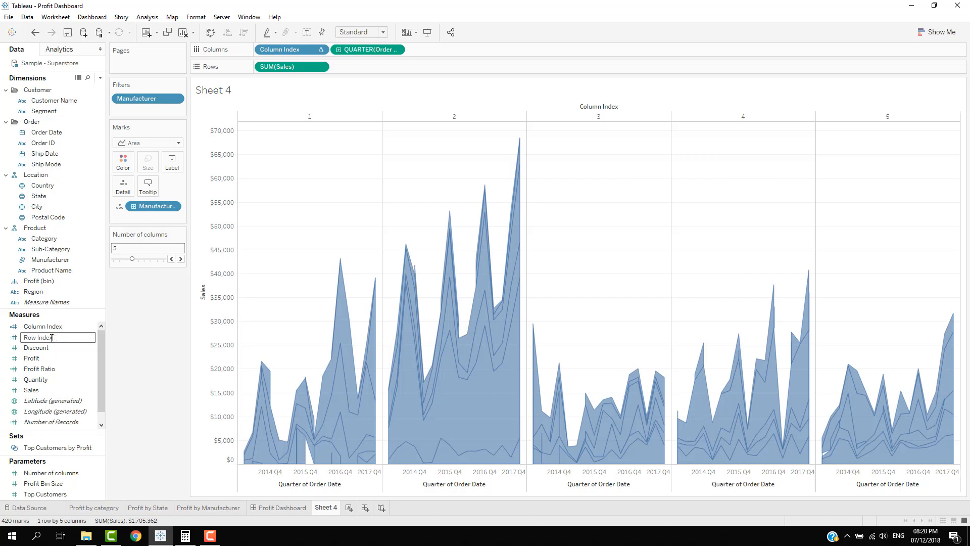
{"action": "right_click", "coordinate": [38, 379]}
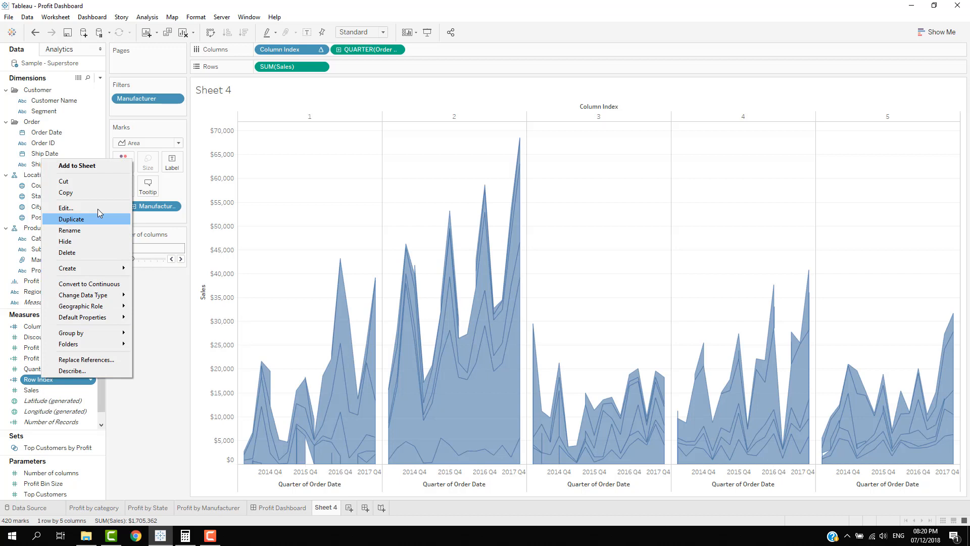
- Rewrite Row Index as INDEX divided by Number of columns plus one, and add it to Rows
{"action": "left_click", "coordinate": [65, 208]}
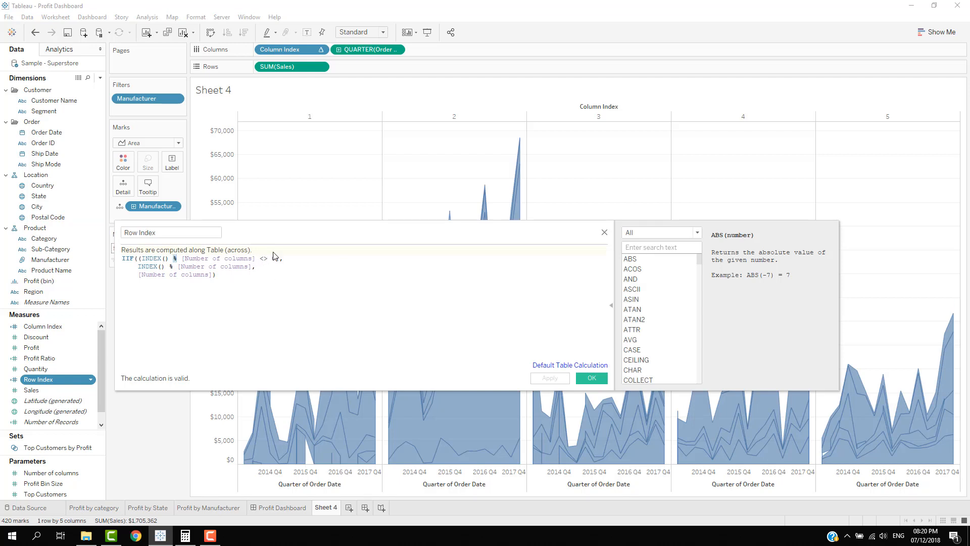
{"action": "type", "text": "0)"}
{"action": "type", "text": "DIV(INDEX(),),"}
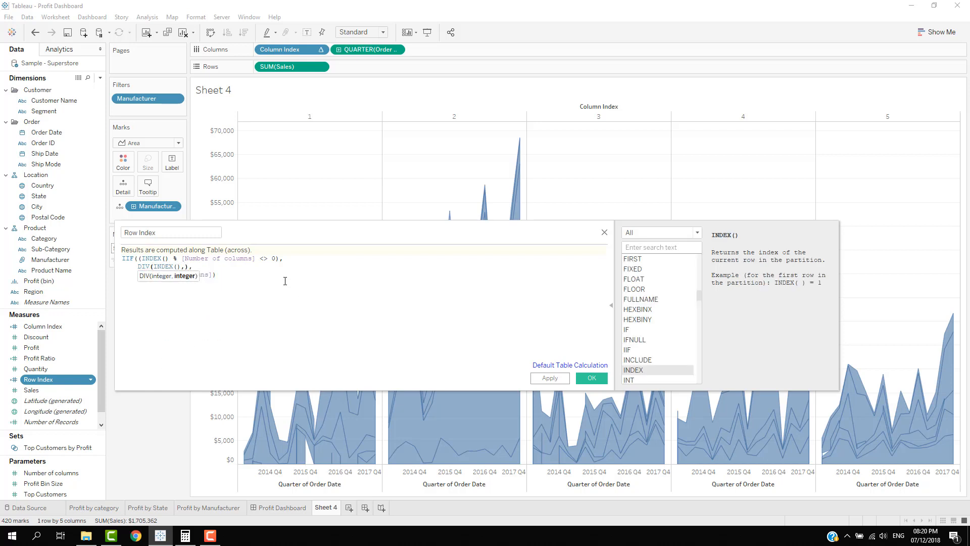
{"action": "type", "text": "numb"}
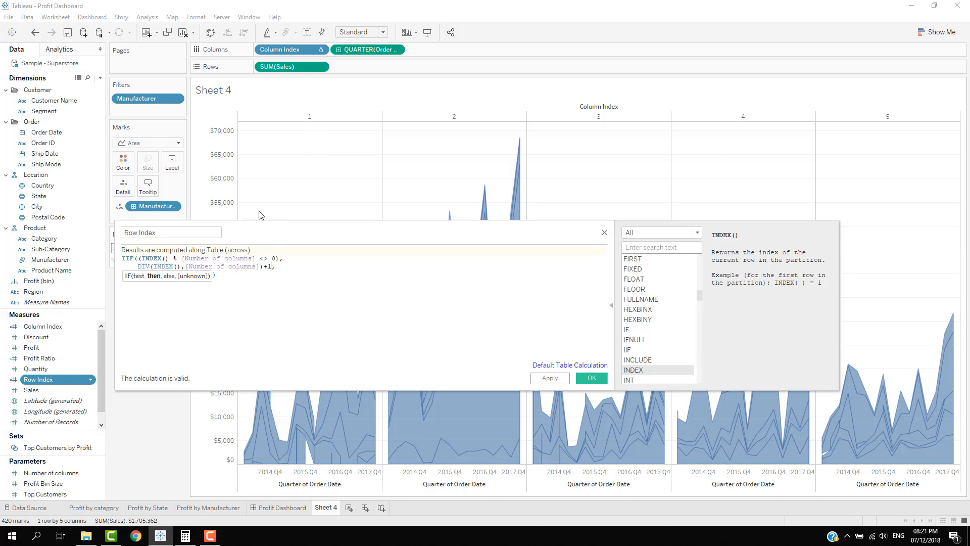
{"action": "mouse_move", "coordinate": [295, 336]}
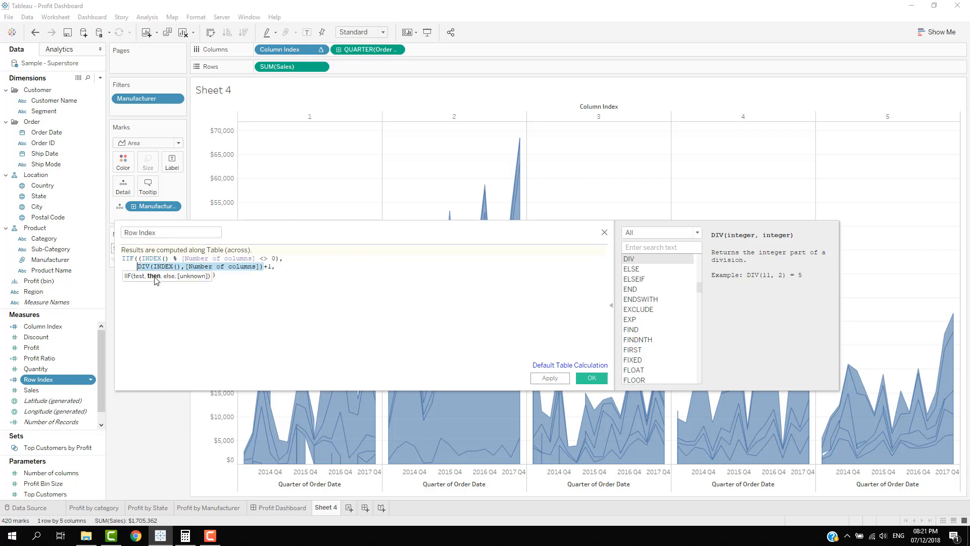
{"action": "left_click", "coordinate": [140, 277]}
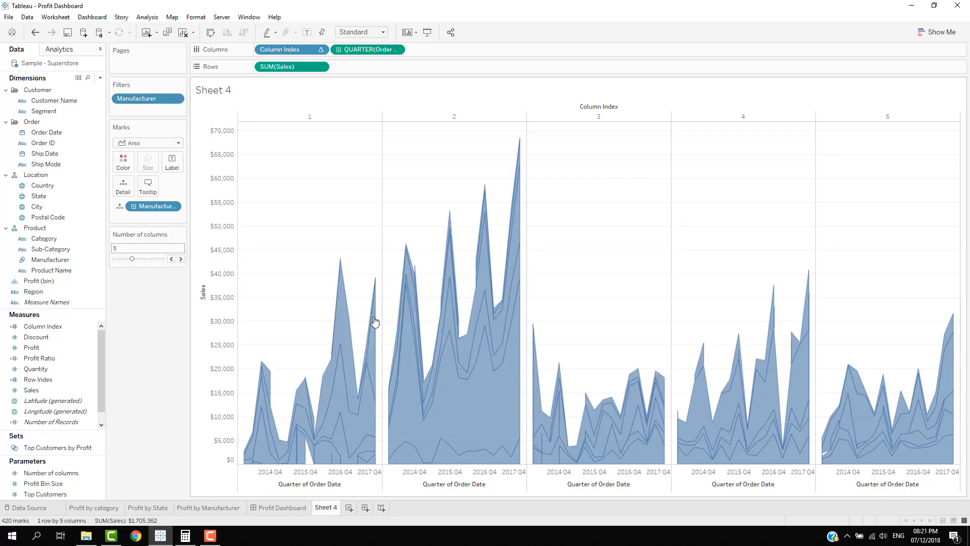
{"action": "left_click", "coordinate": [40, 358]}
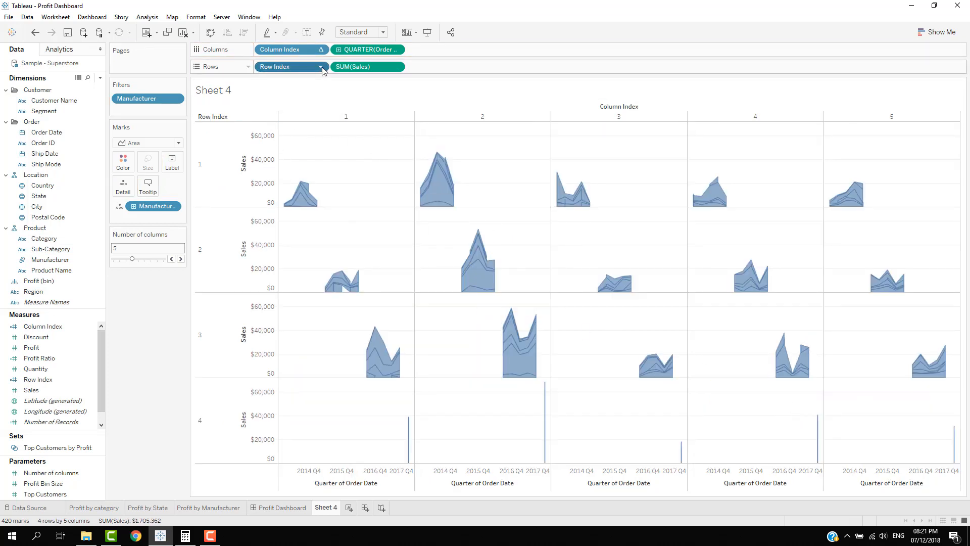
- Set Row Index to compute using Manufacturer, giving a 6-by-5 grid
{"action": "left_click", "coordinate": [321, 67]}
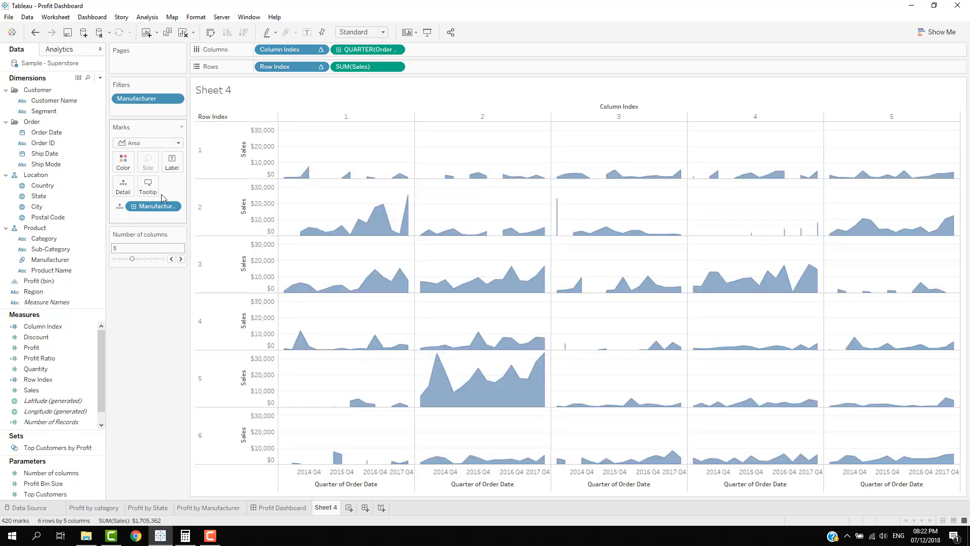
- Label each area with its Manufacturer name and allow labels to overlap other marks
{"action": "left_click", "coordinate": [172, 160]}
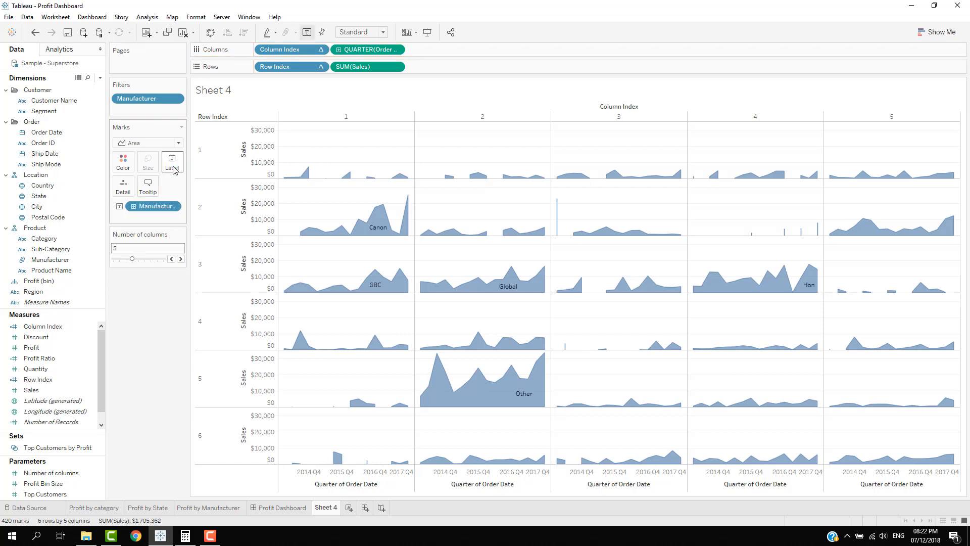
{"action": "left_click", "coordinate": [172, 162]}
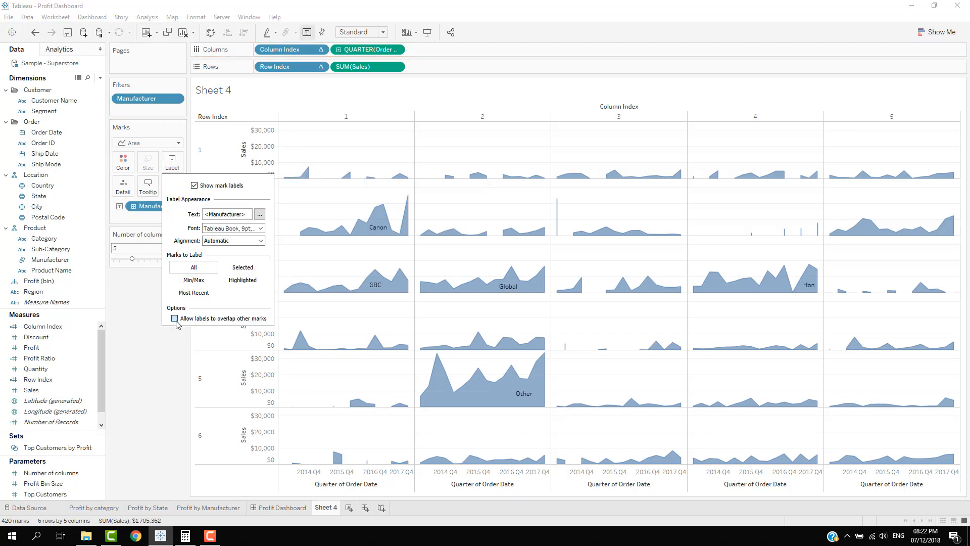
{"action": "left_click", "coordinate": [173, 318]}
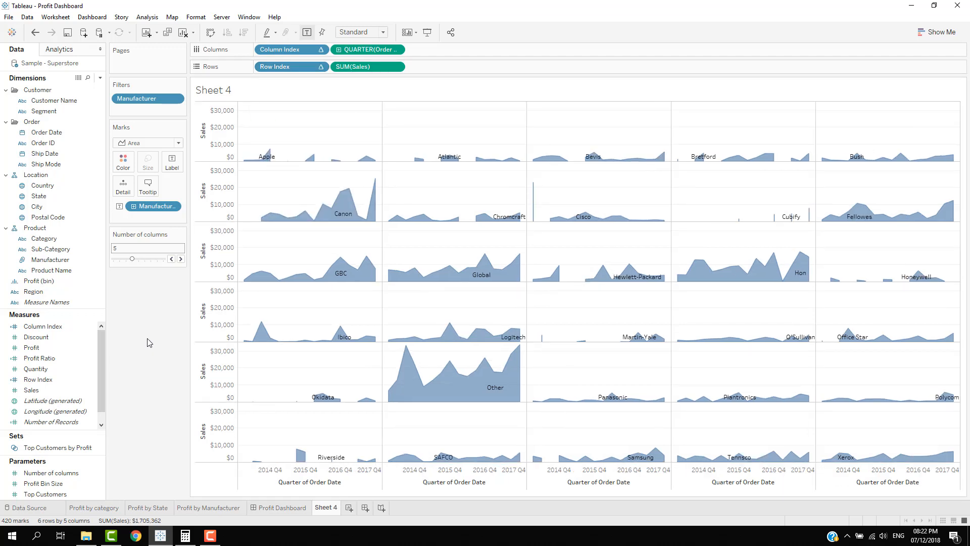
{"action": "mouse_move", "coordinate": [352, 293]}
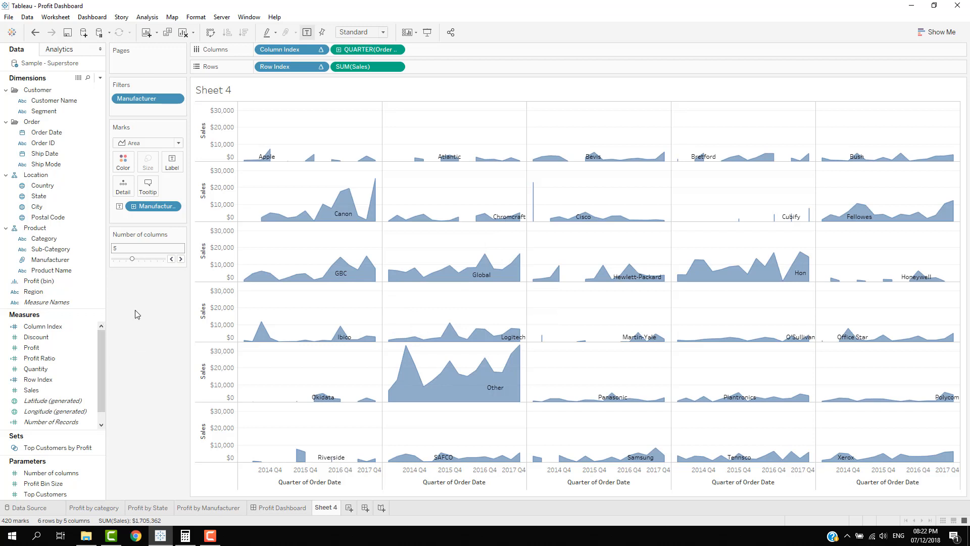
{"action": "mouse_move", "coordinate": [166, 302]}
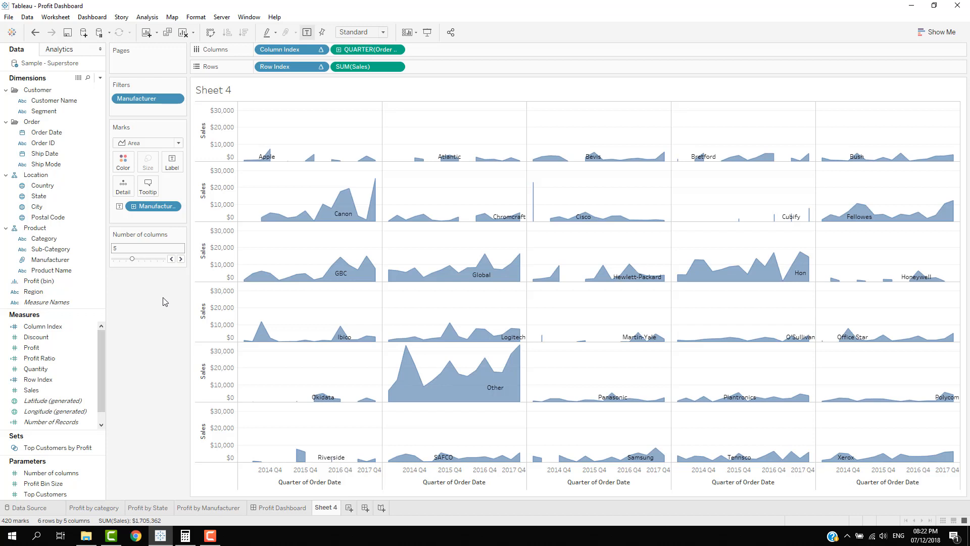
{"action": "mouse_move", "coordinate": [322, 204]}
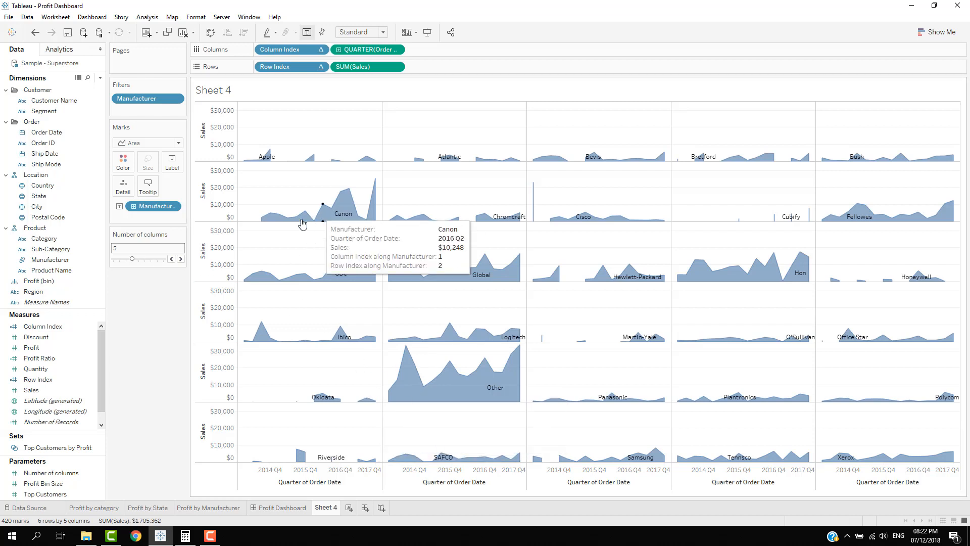
{"action": "mouse_move", "coordinate": [586, 205]}
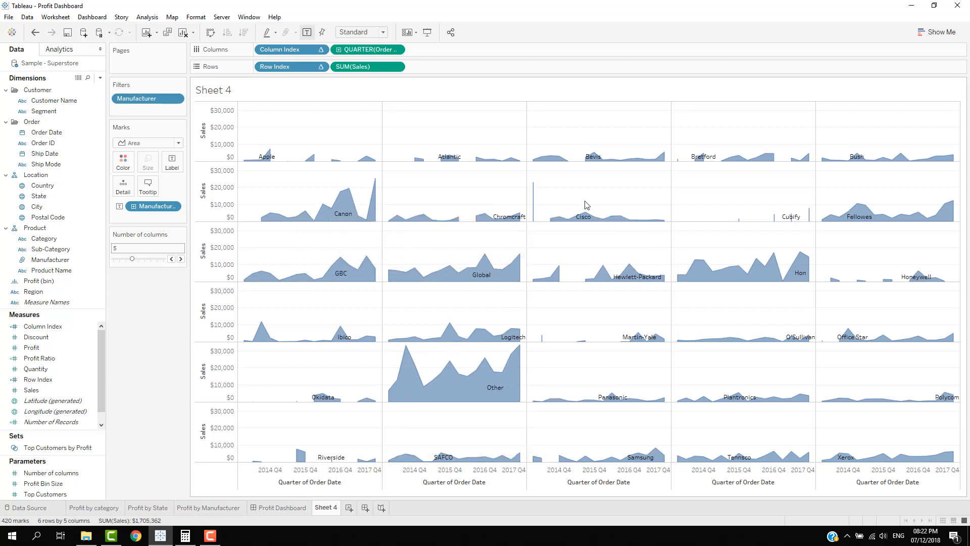
{"action": "mouse_move", "coordinate": [774, 262]}
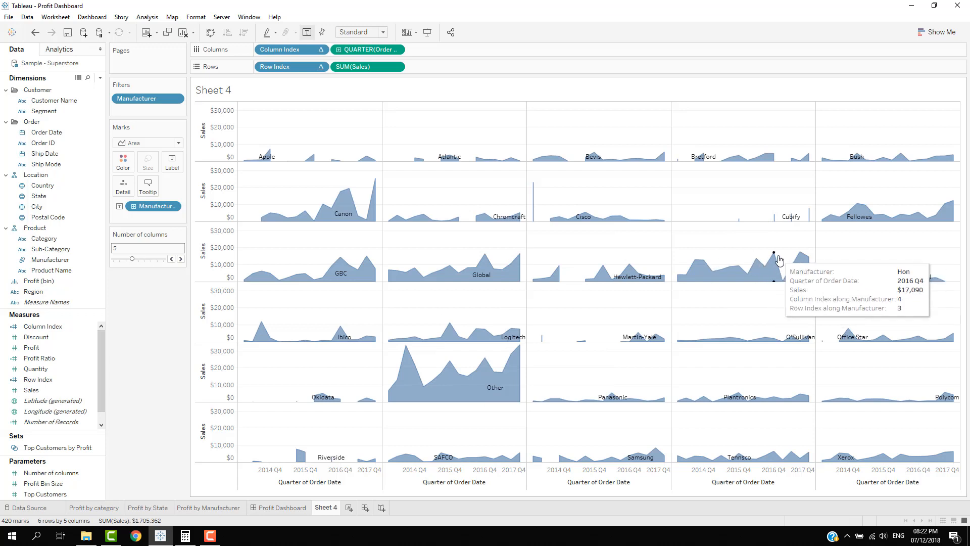
{"action": "mouse_move", "coordinate": [954, 209]}
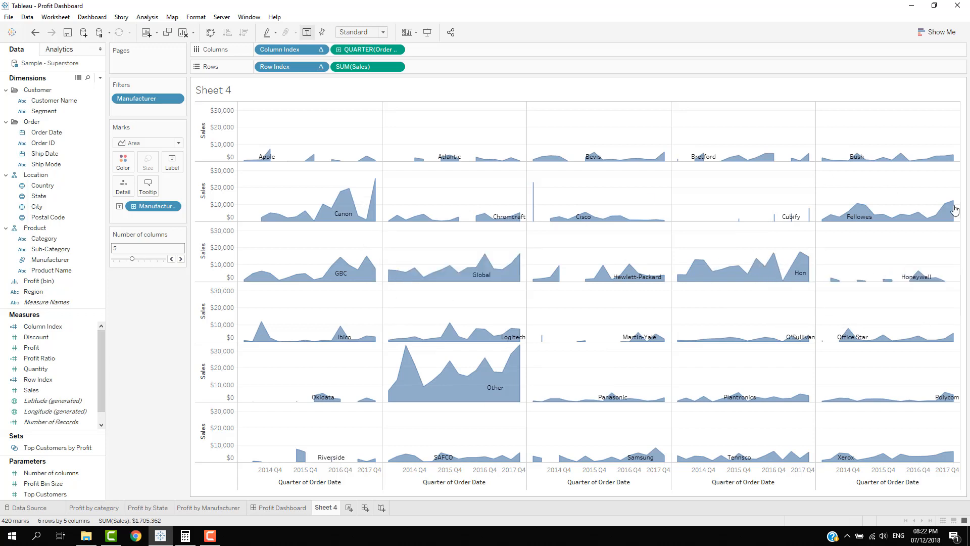
{"action": "mouse_move", "coordinate": [892, 372]}
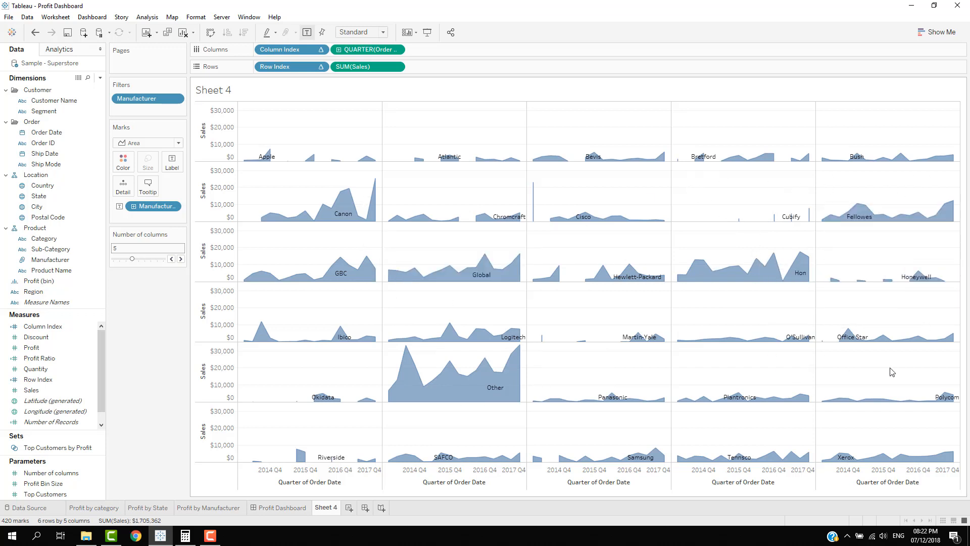
{"action": "mouse_move", "coordinate": [867, 389]}
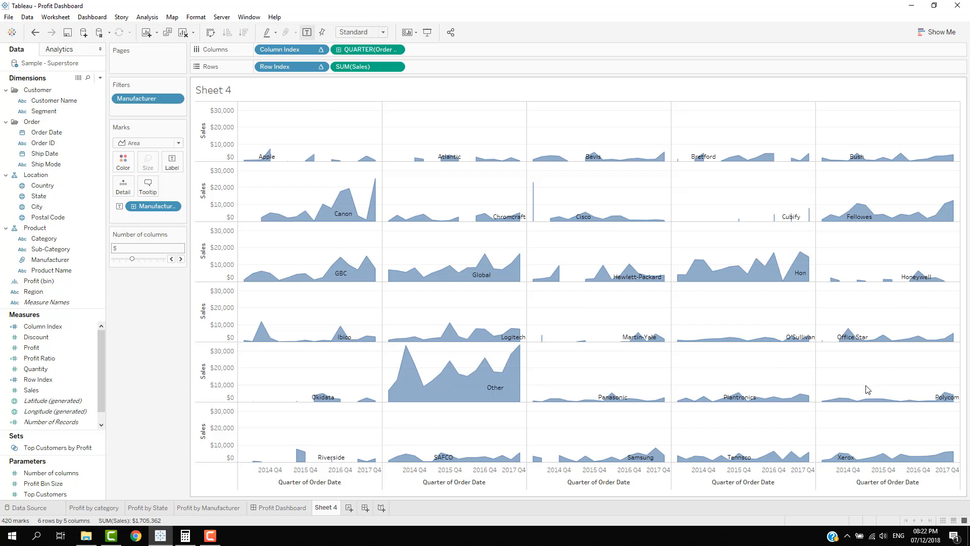
{"action": "mouse_move", "coordinate": [170, 331]}
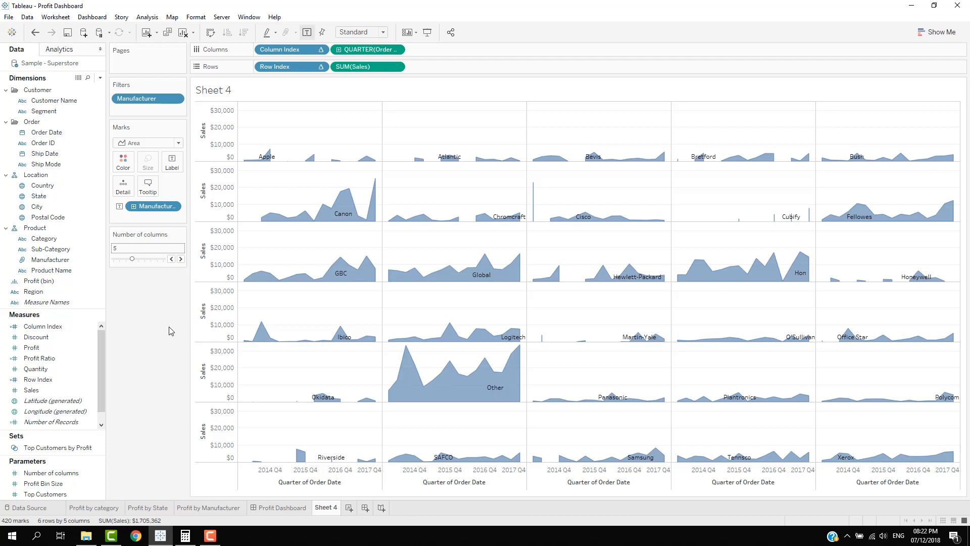
{"action": "mouse_move", "coordinate": [174, 328]}
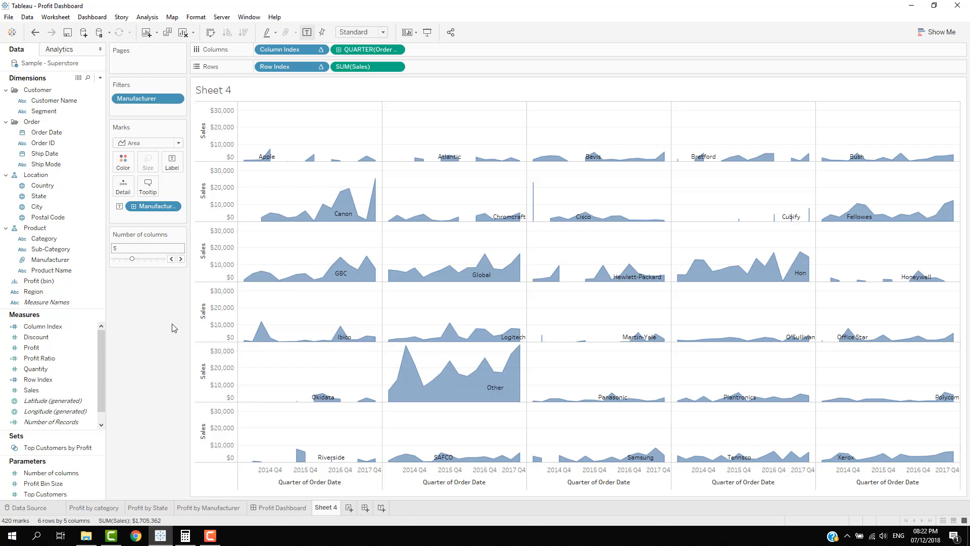